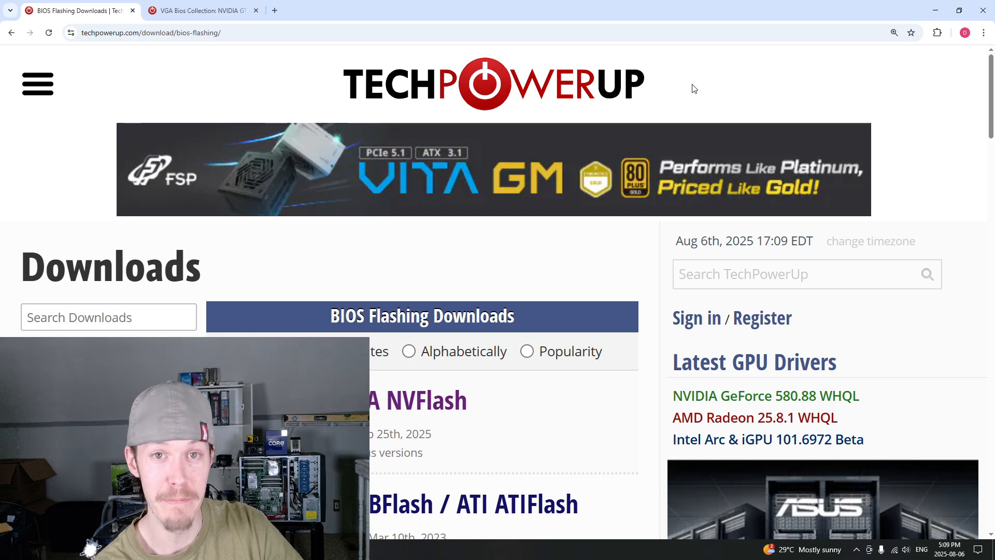
- Scroll down the BIOS Flashing Downloads page listing NVFlash 5.867
scroll("down", 3)
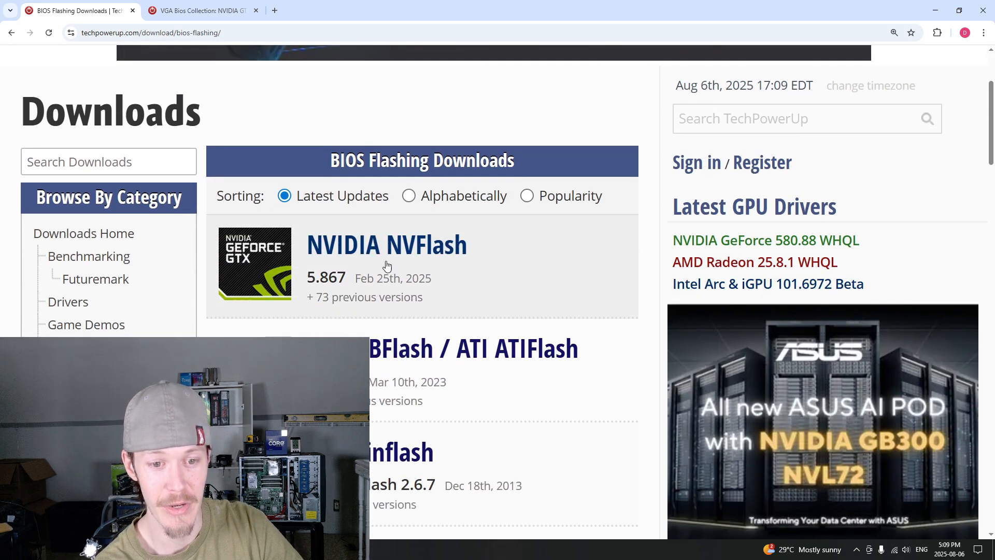
mouse_move(436, 269)
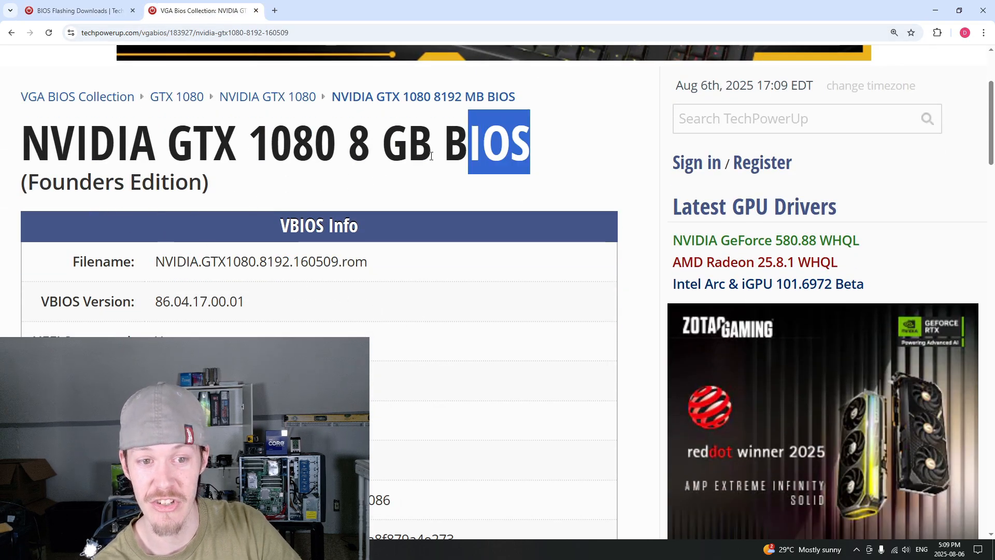
- Highlight the GTX 1080 BIOS page title, then bring up File Explorer at Quick access
left_click(566, 145)
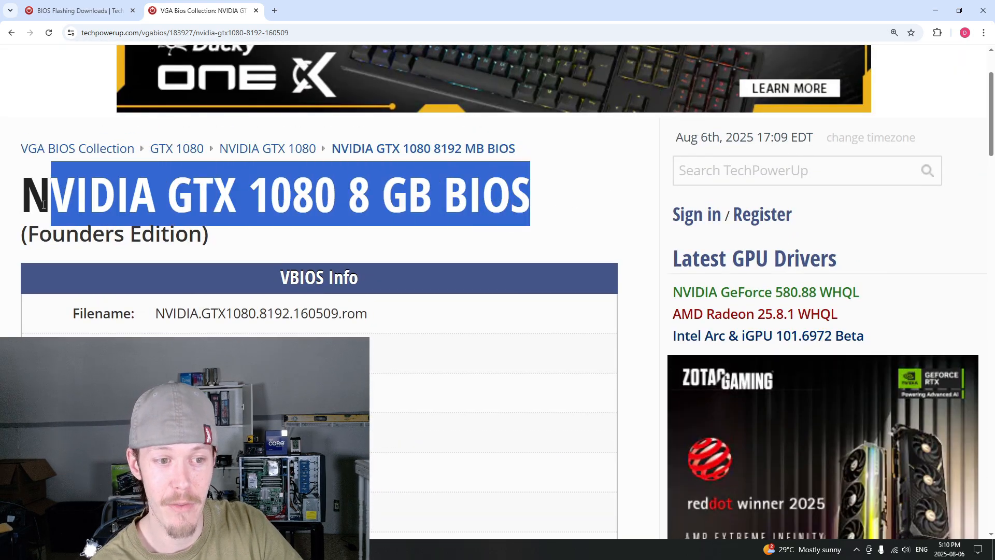
left_click(448, 249)
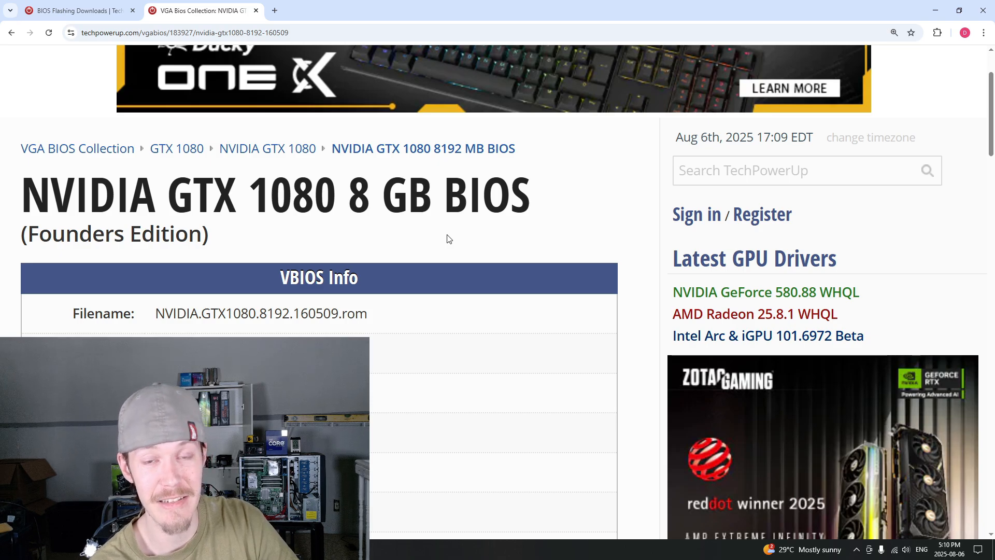
mouse_move(498, 243)
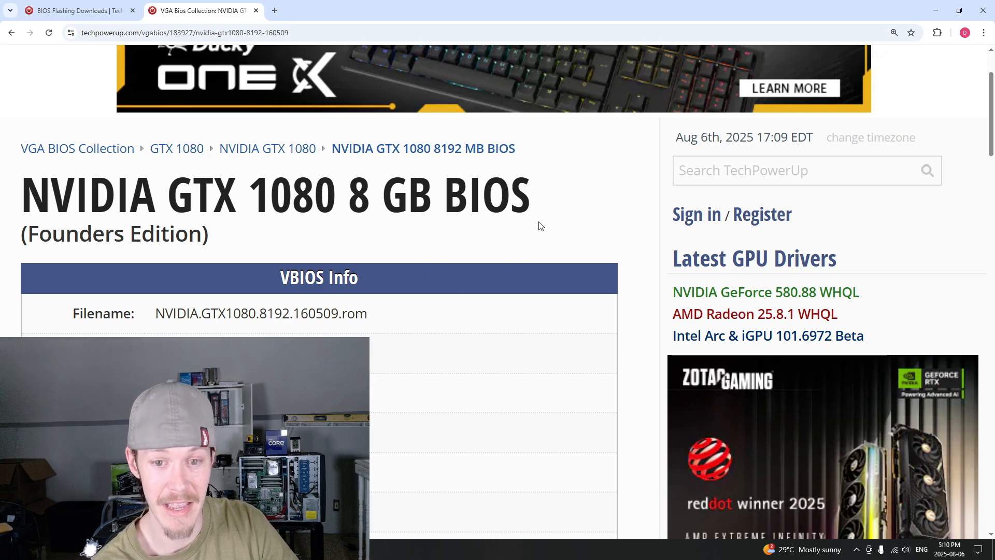
mouse_move(574, 224)
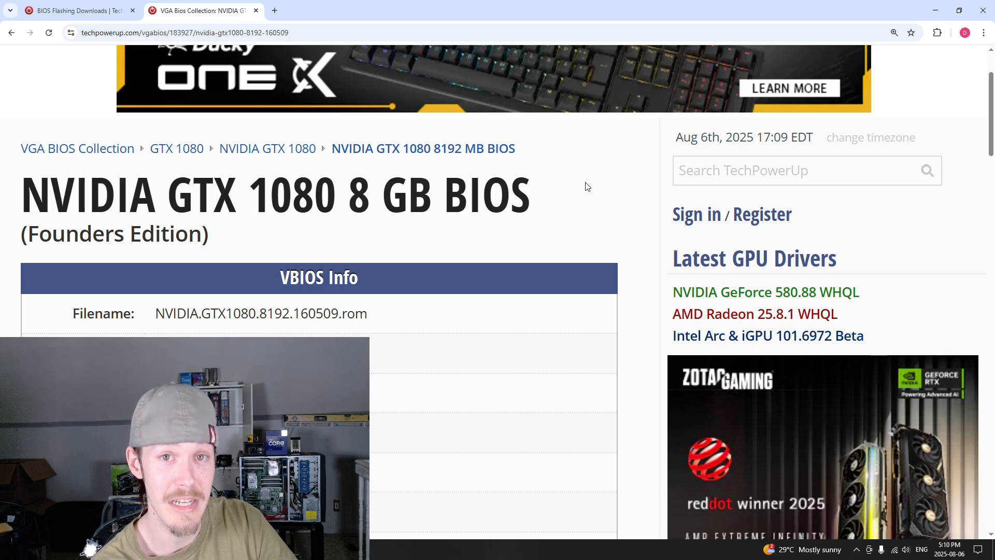
mouse_move(597, 185)
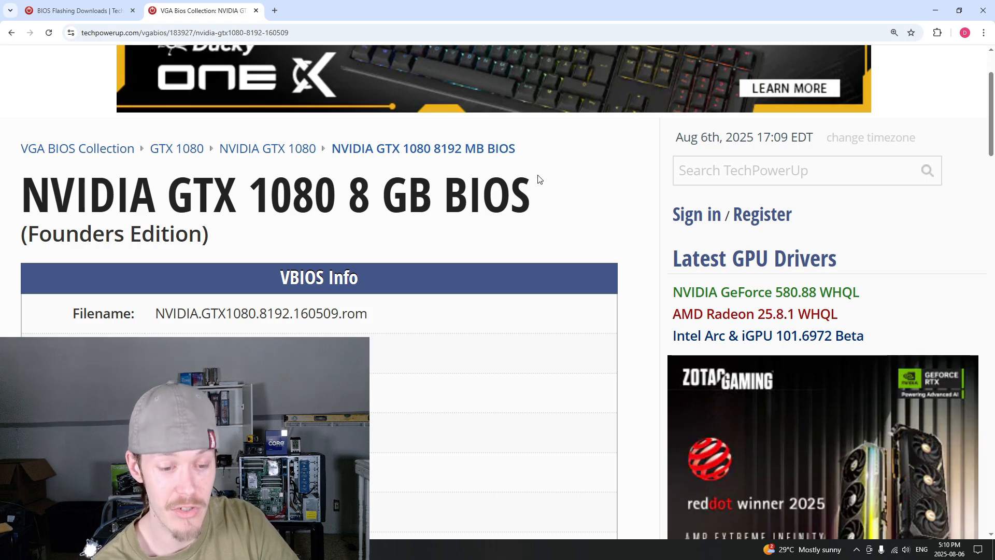
mouse_move(568, 189)
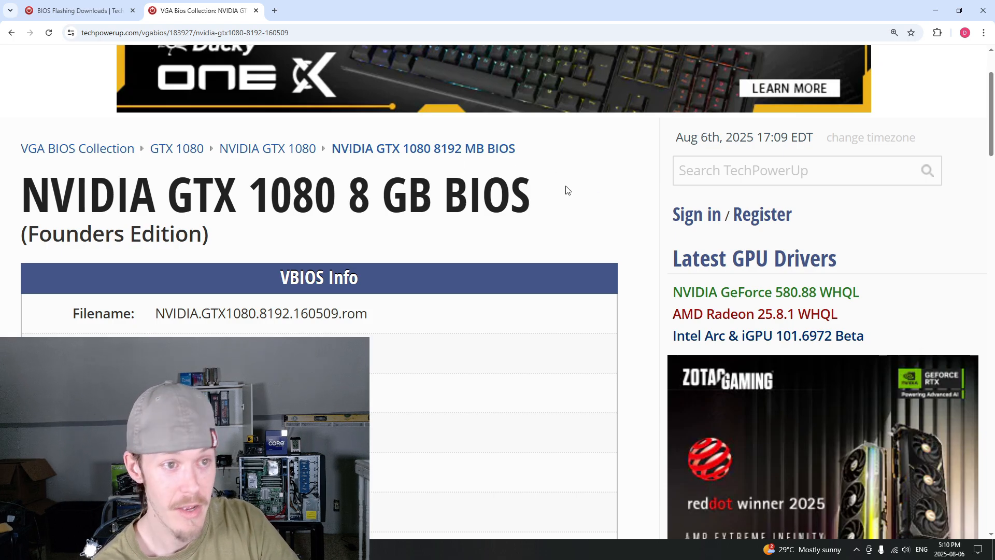
left_click(78, 11)
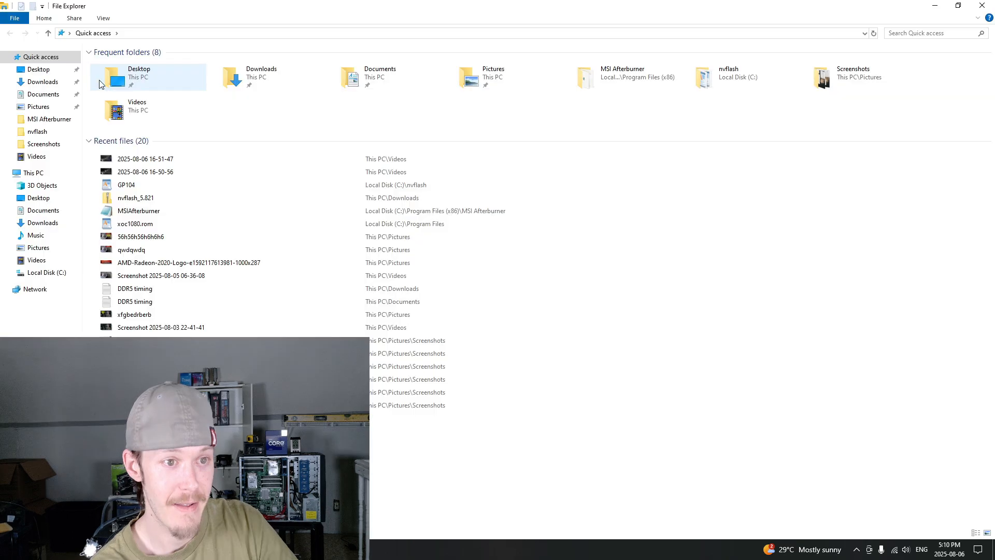
- Check the nvflash_5.821 archive in Downloads and land at the root of Local Disk (C:)
left_click(40, 81)
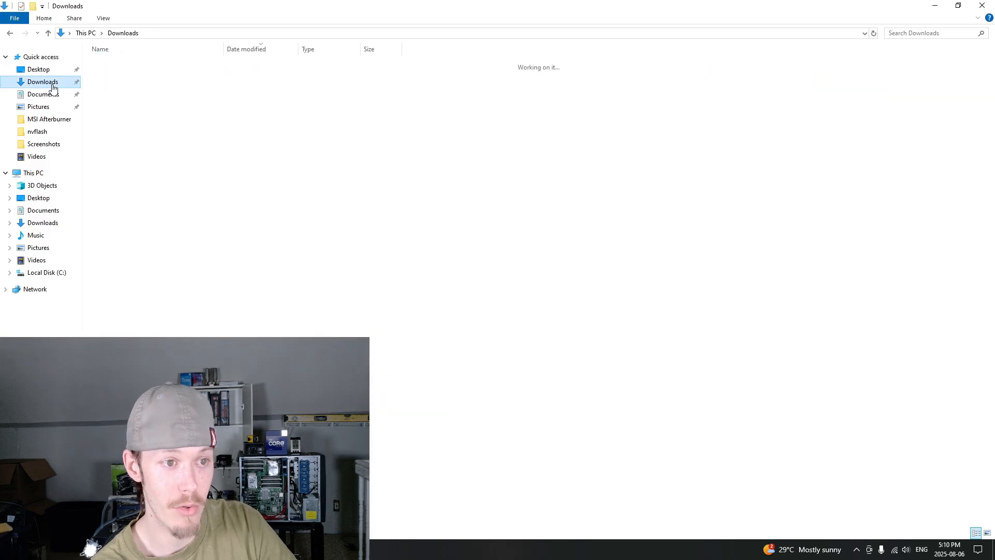
left_click(119, 79)
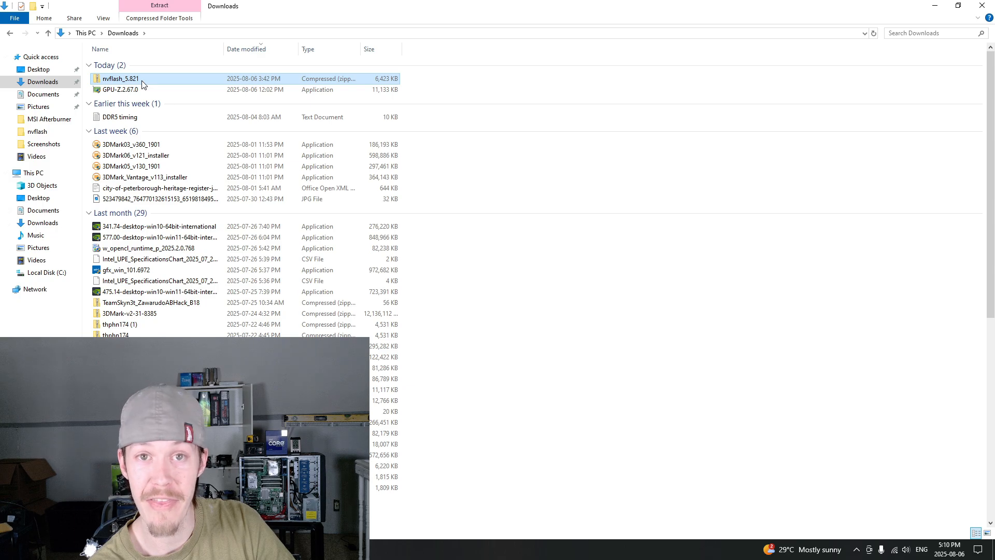
left_click(45, 273)
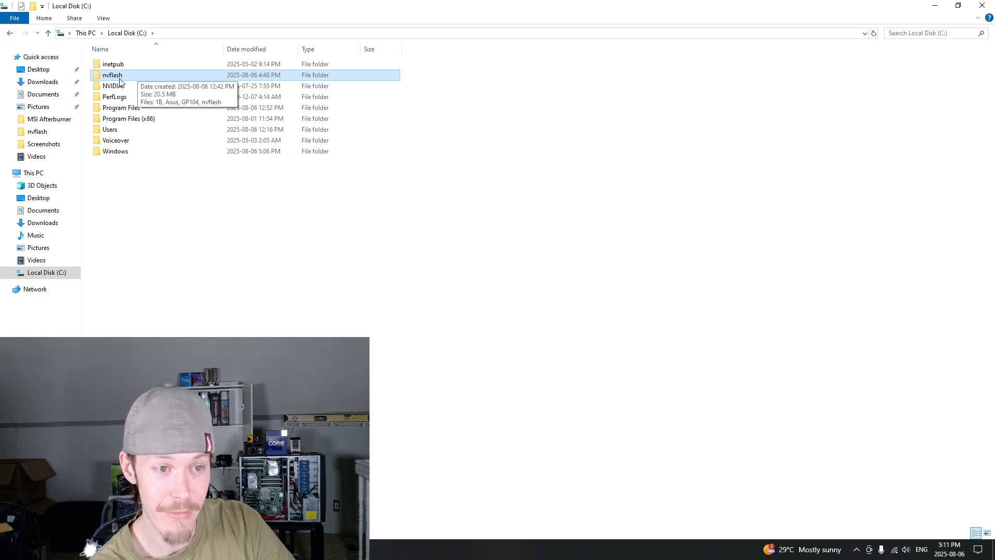
left_click(42, 81)
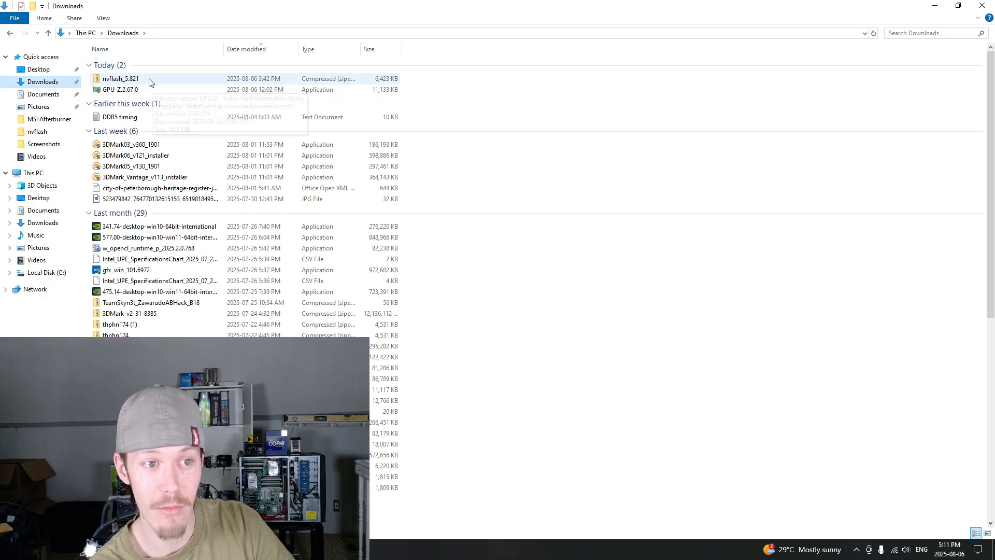
left_click(47, 272)
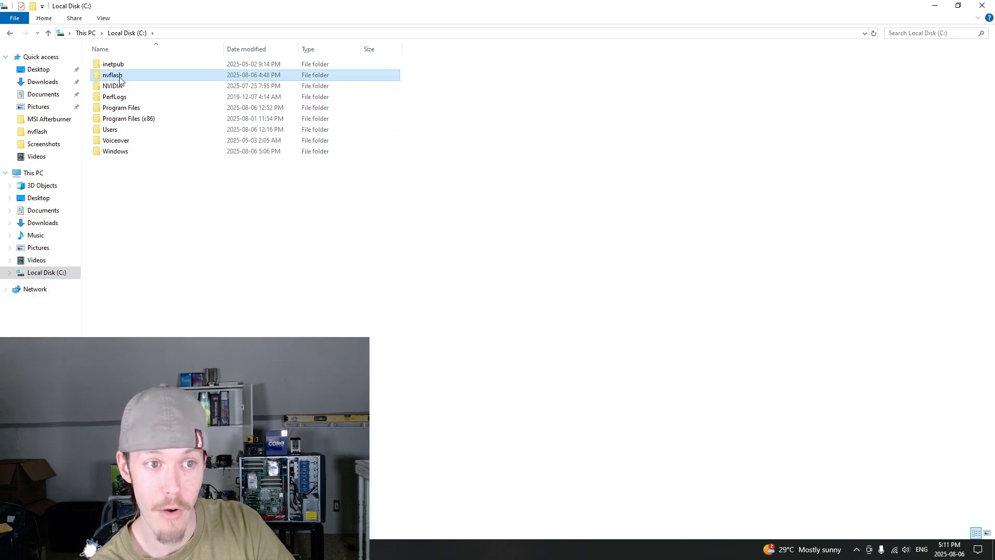
- Enter the C:\nvflash folder, look at nvflash.exe, and launch GPU-Z
double_click(110, 75)
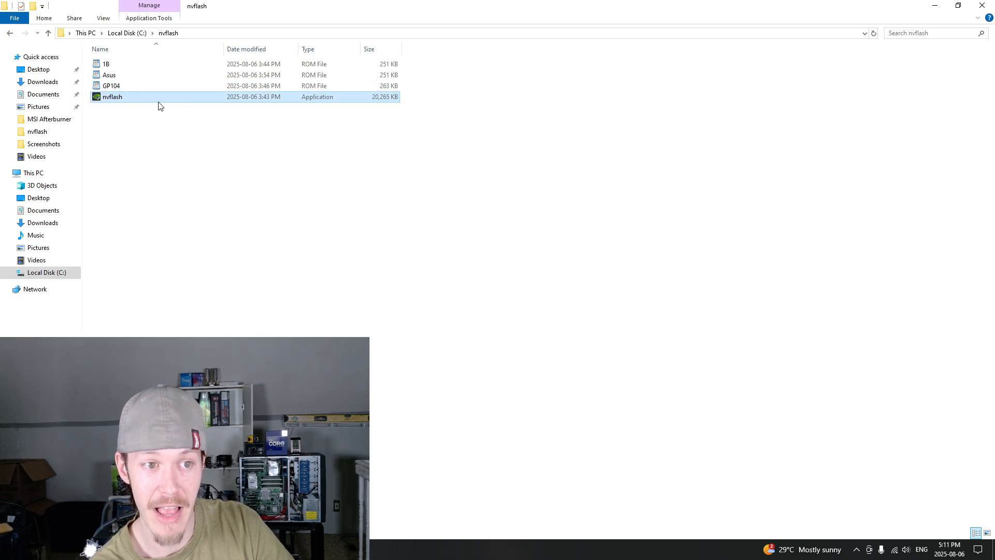
mouse_move(134, 102)
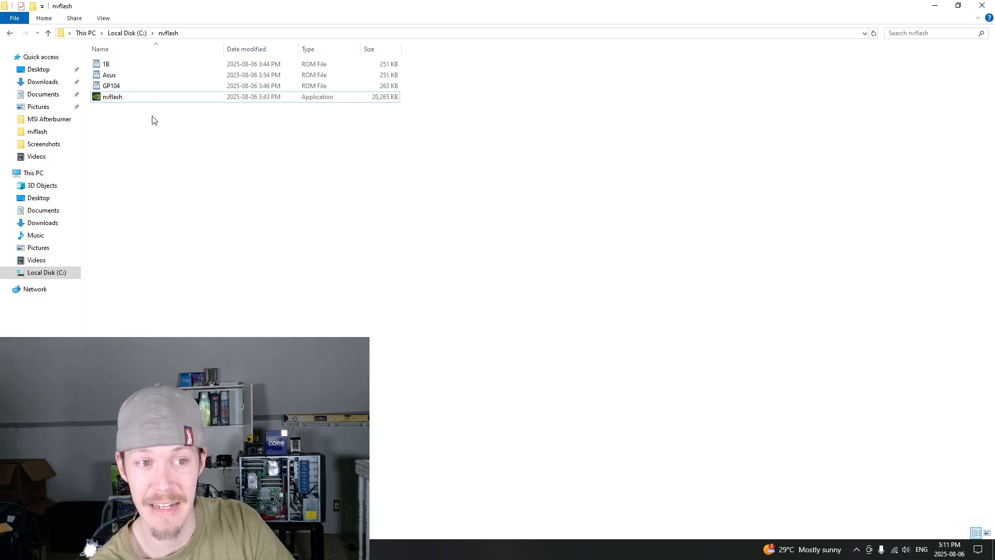
mouse_move(185, 110)
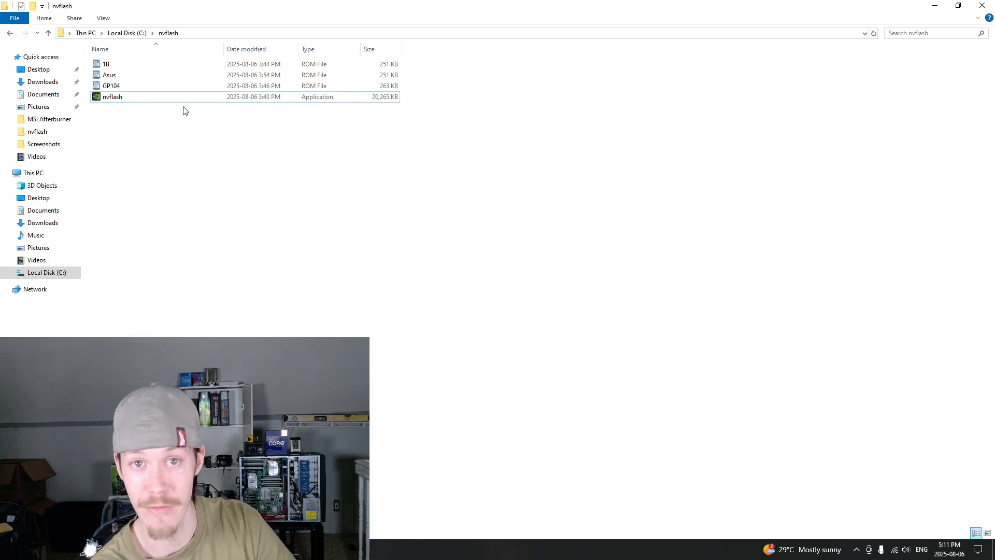
left_click(112, 98)
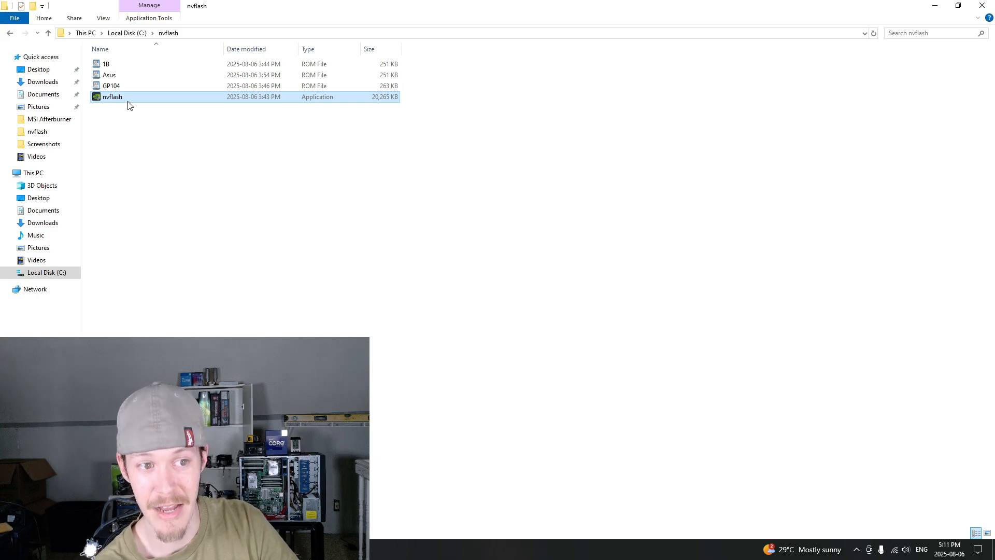
left_click(207, 144)
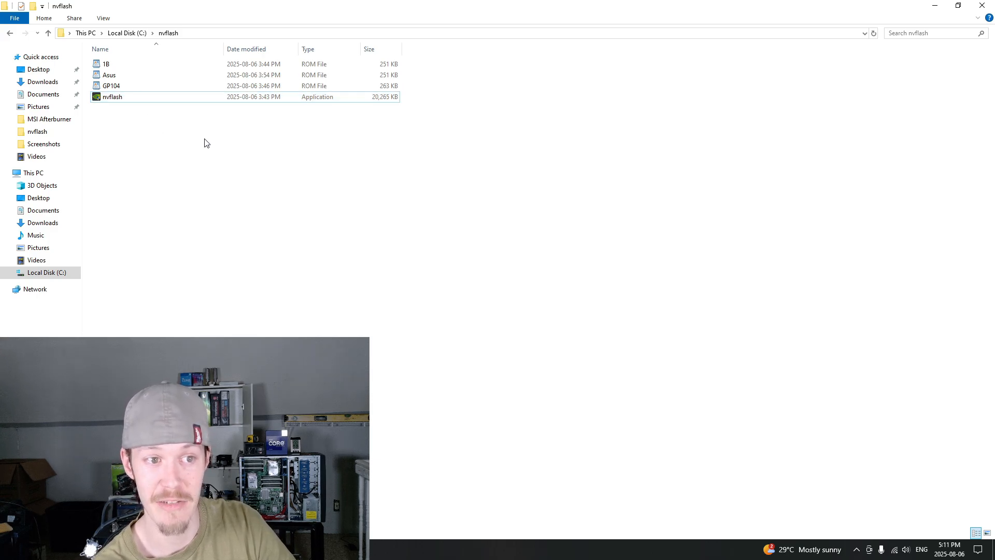
mouse_move(187, 129)
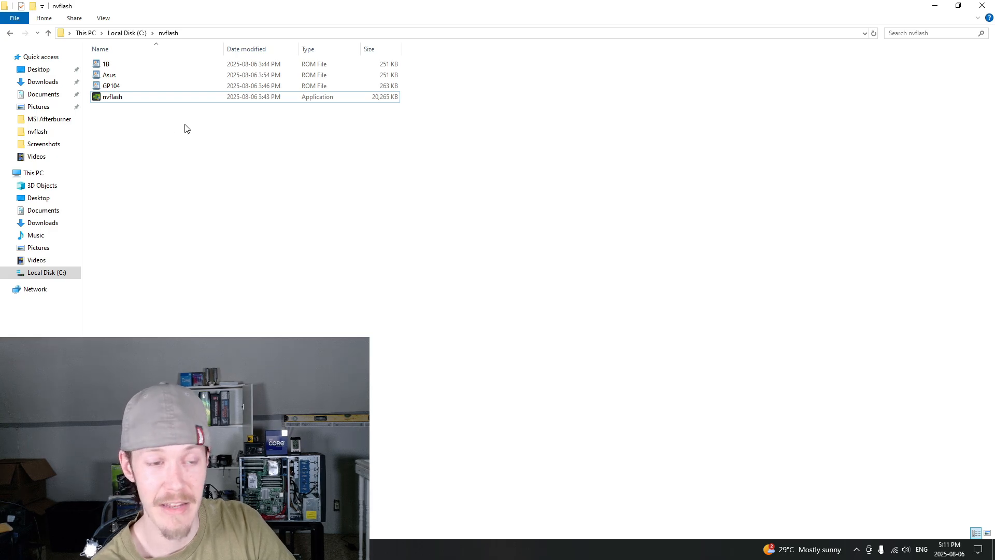
mouse_move(199, 7)
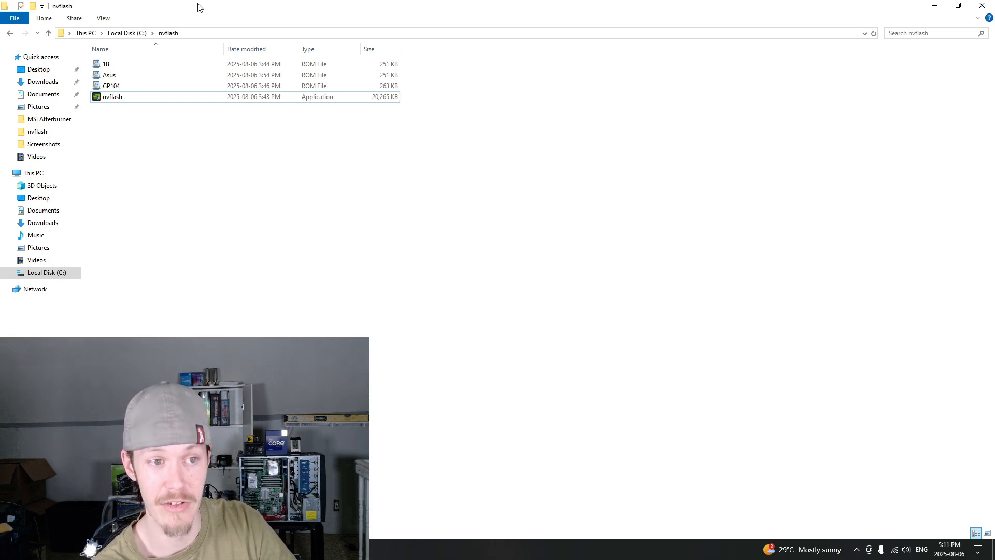
mouse_move(132, 109)
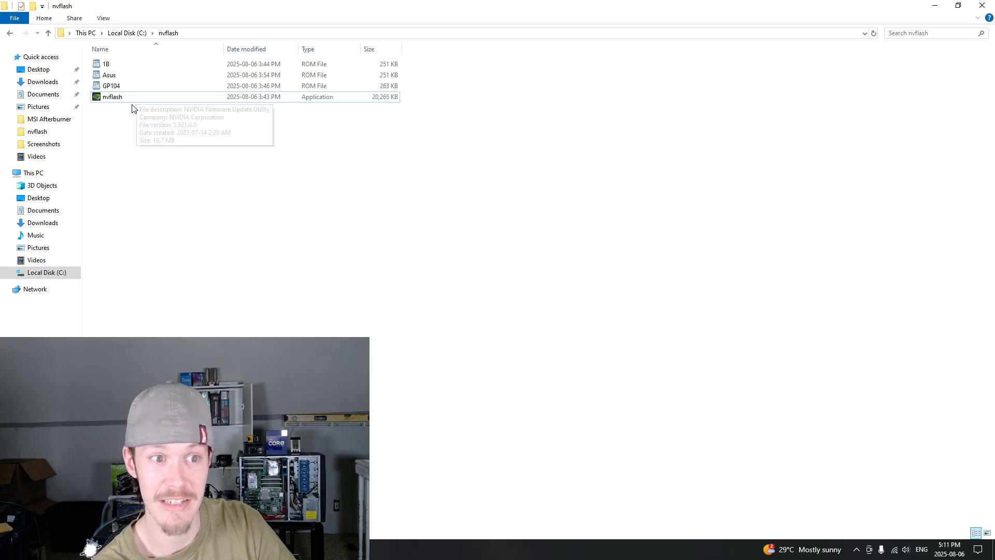
left_click(109, 85)
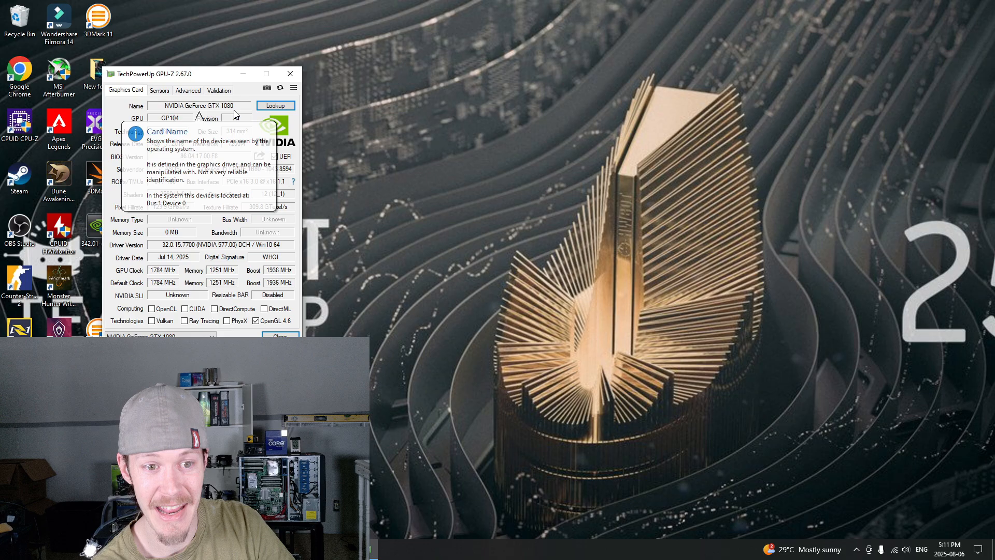
mouse_move(262, 160)
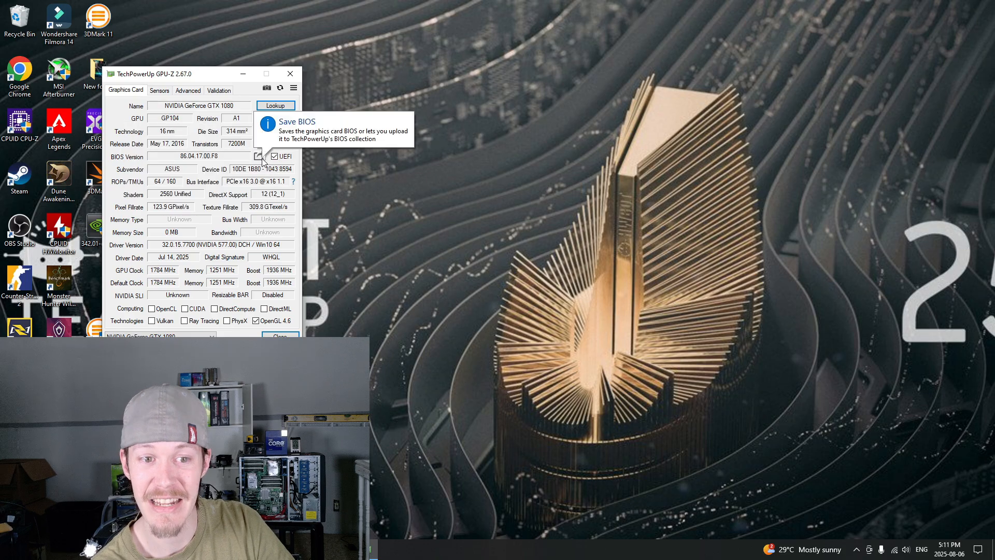
- Show GPU-Z's BIOS save options (Save to file / Submit to online database) for the GTX 1080
left_click(259, 156)
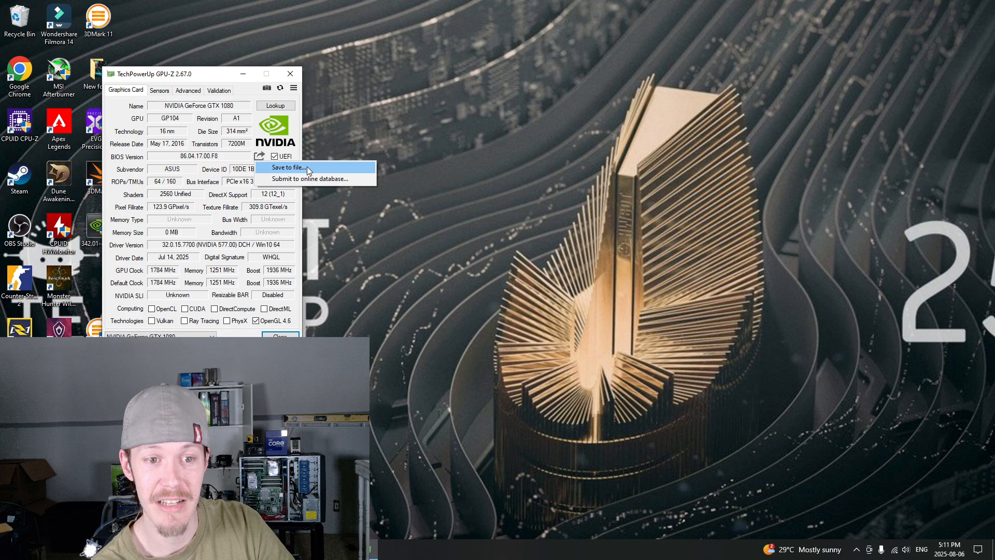
mouse_move(476, 165)
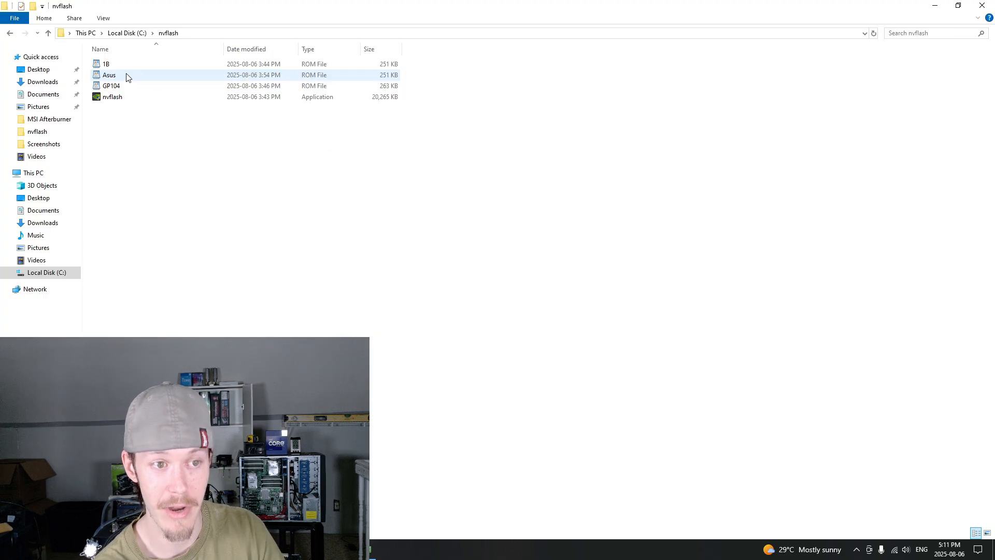
left_click(111, 85)
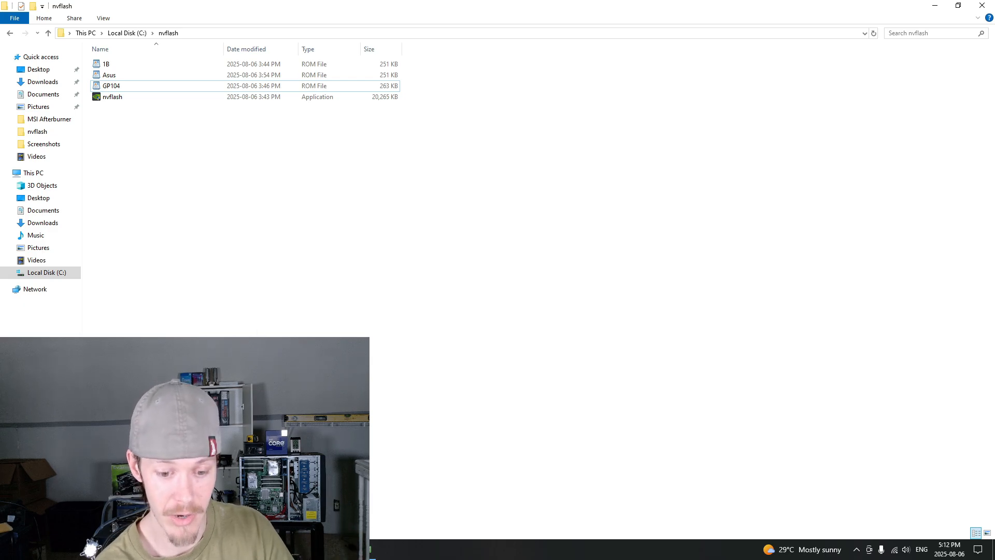
left_click(461, 281)
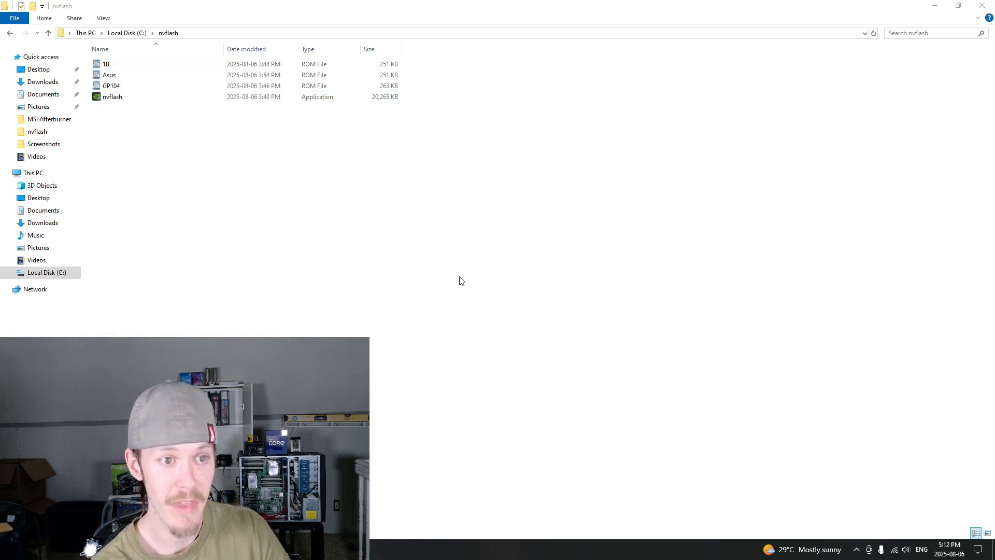
left_click(110, 85)
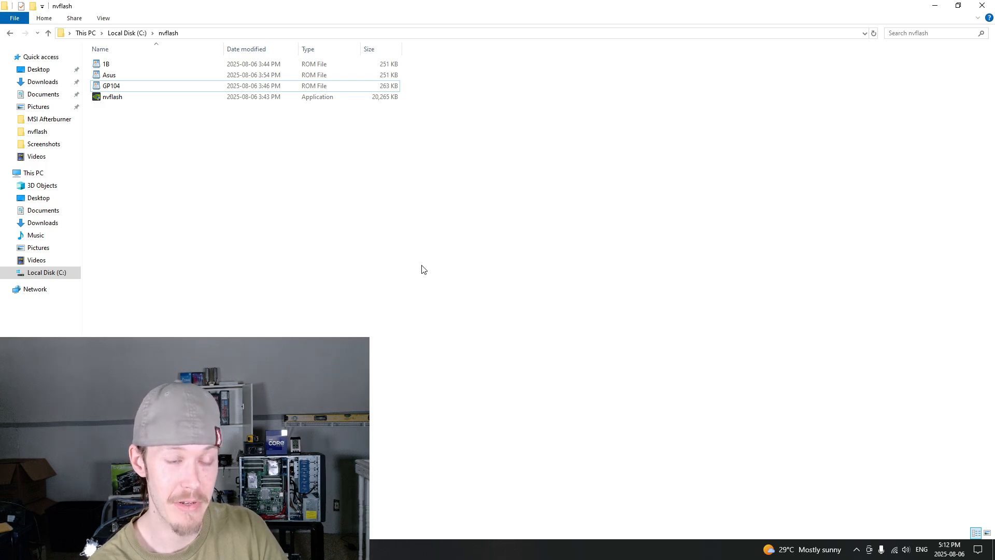
left_click(156, 86)
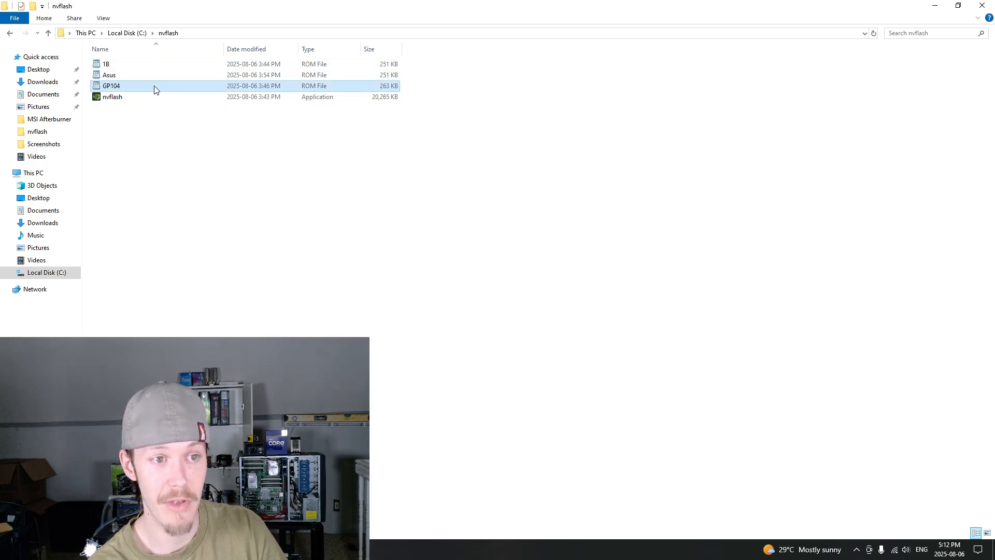
mouse_move(118, 86)
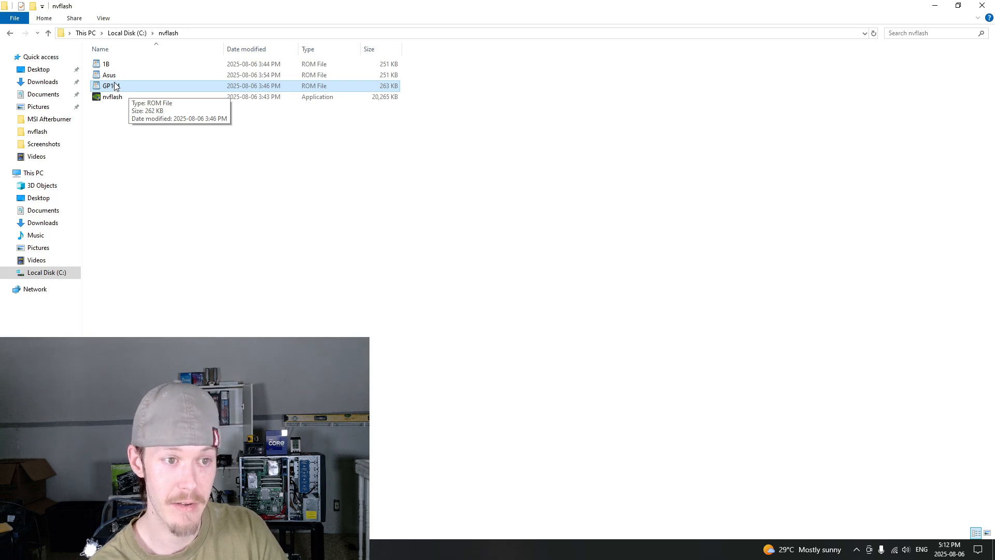
left_click(108, 74)
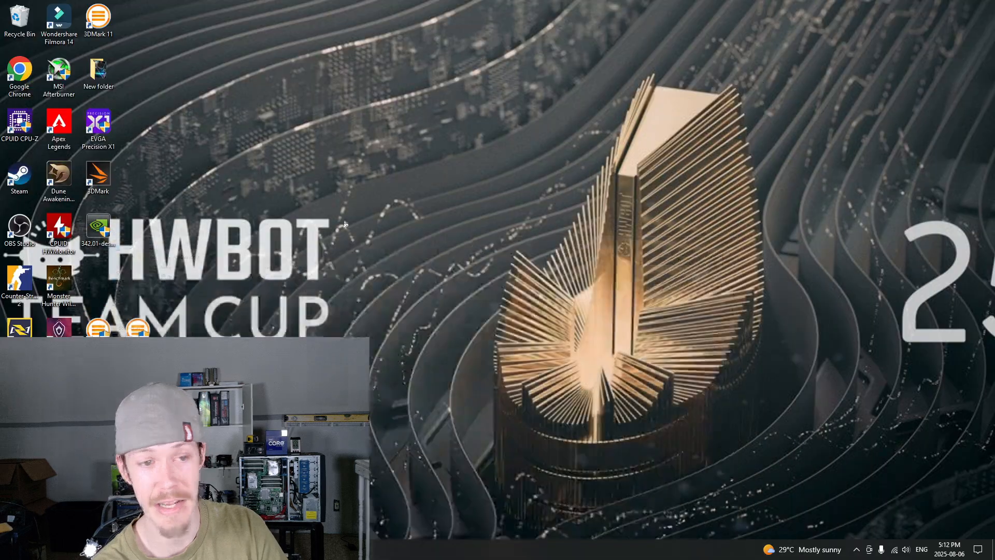
mouse_move(406, 375)
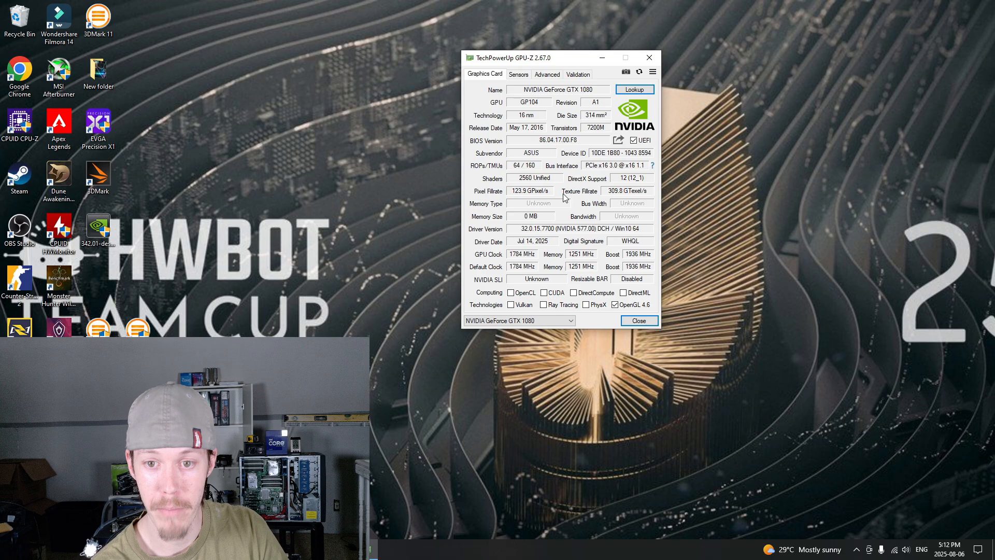
mouse_move(557, 143)
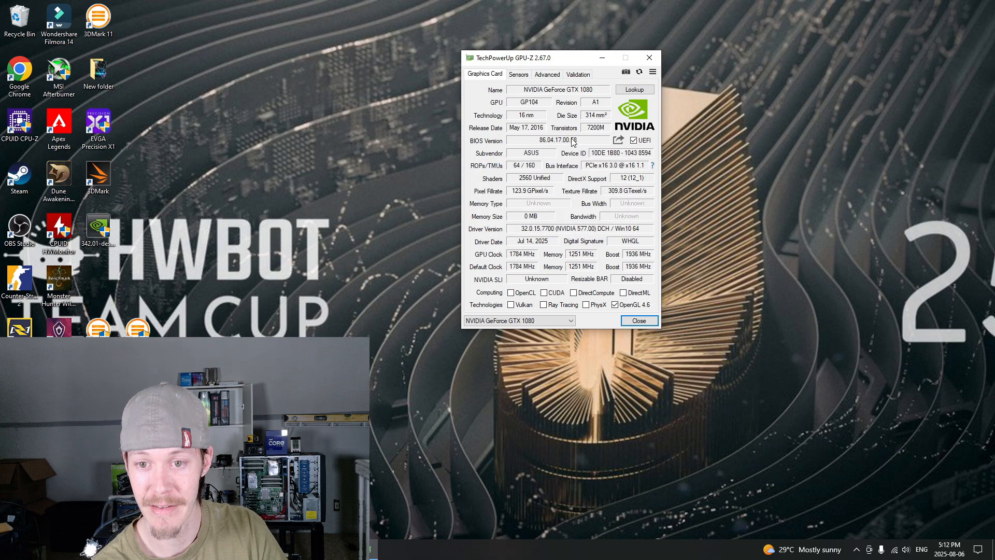
mouse_move(576, 141)
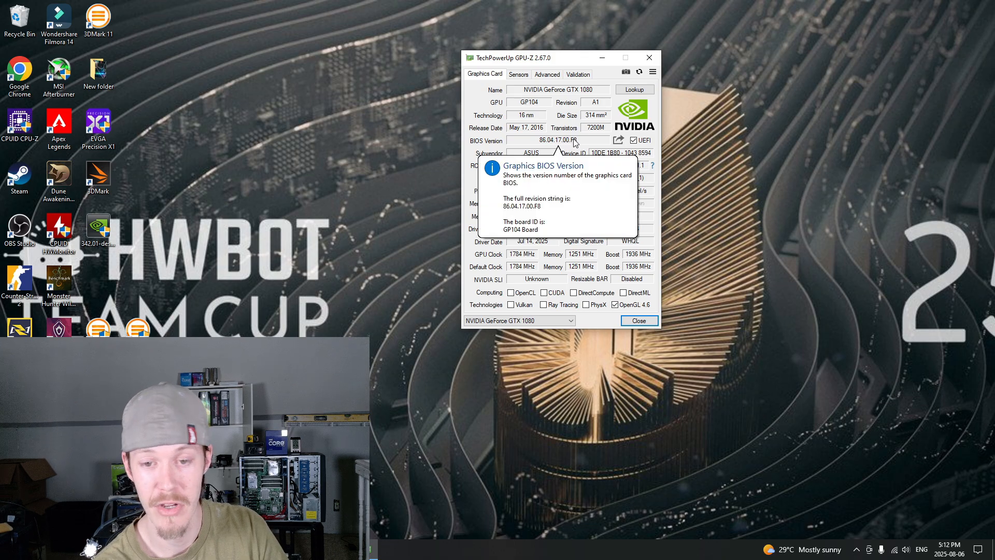
mouse_move(561, 151)
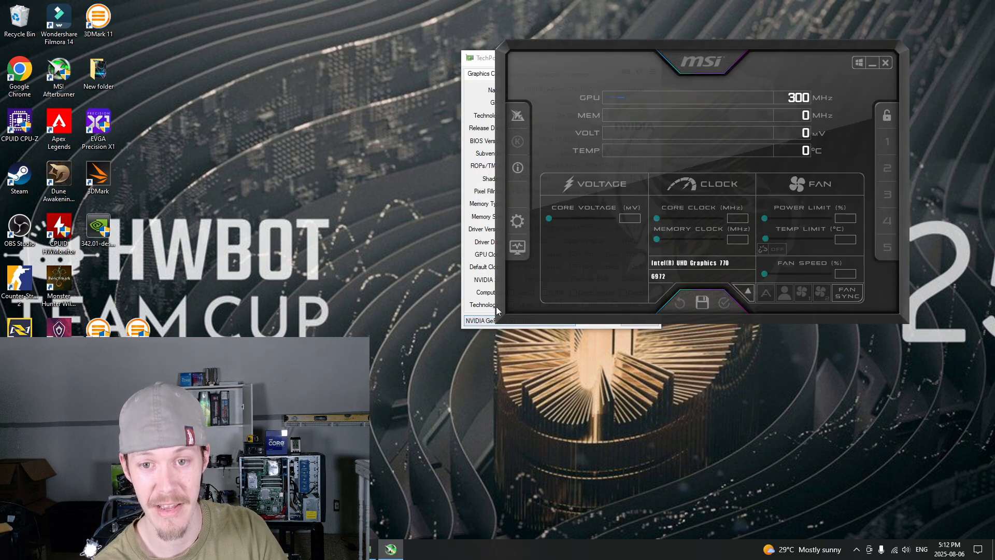
left_click_drag(698, 62, 556, 68)
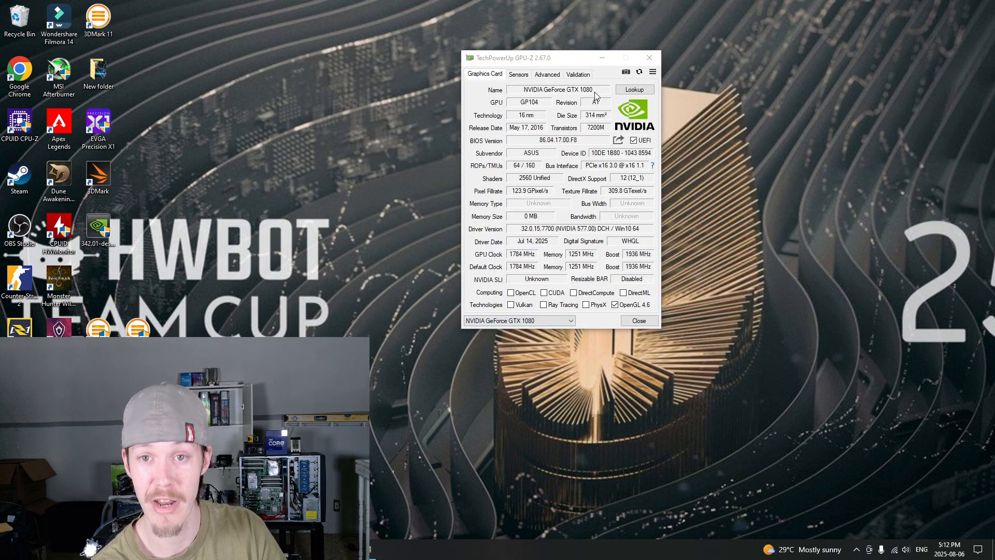
left_click(639, 320)
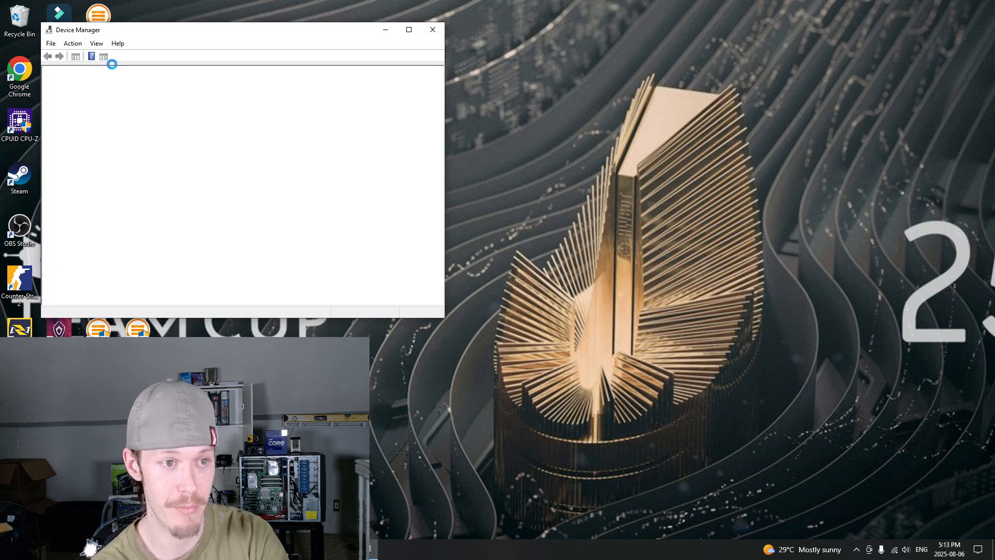
- Check the disabled GTX 1080's options in Device Manager and start a Windows search for Command Prompt
right_click(114, 145)
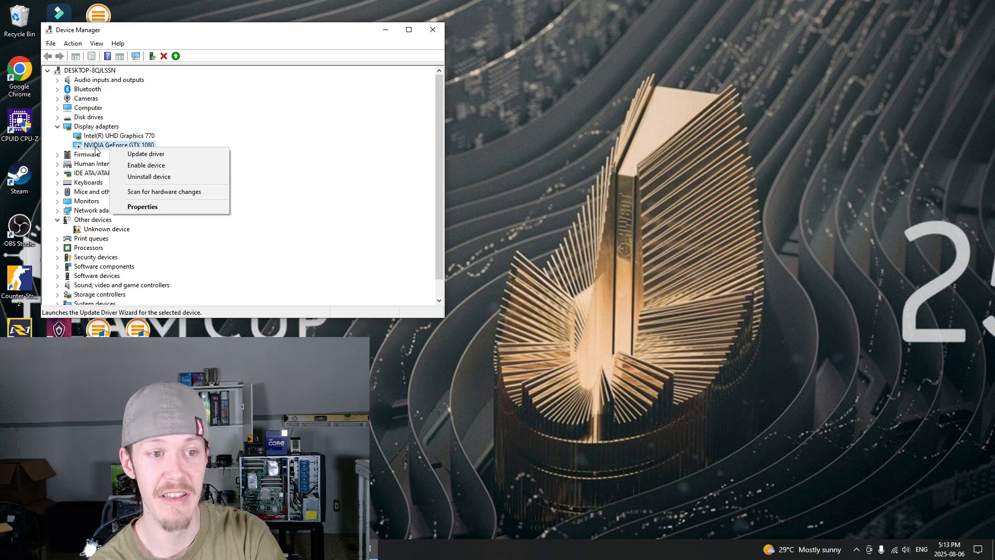
left_click(274, 152)
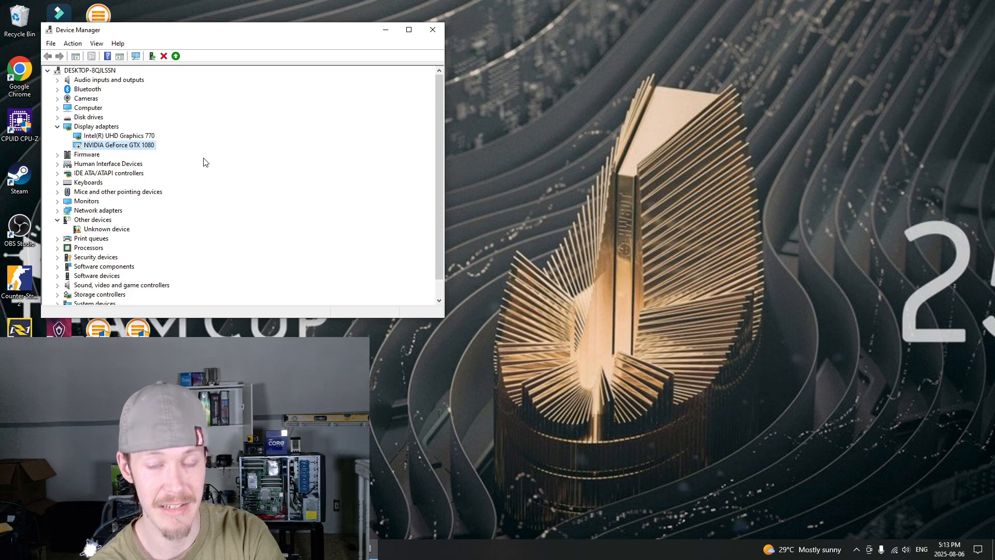
left_click(433, 29)
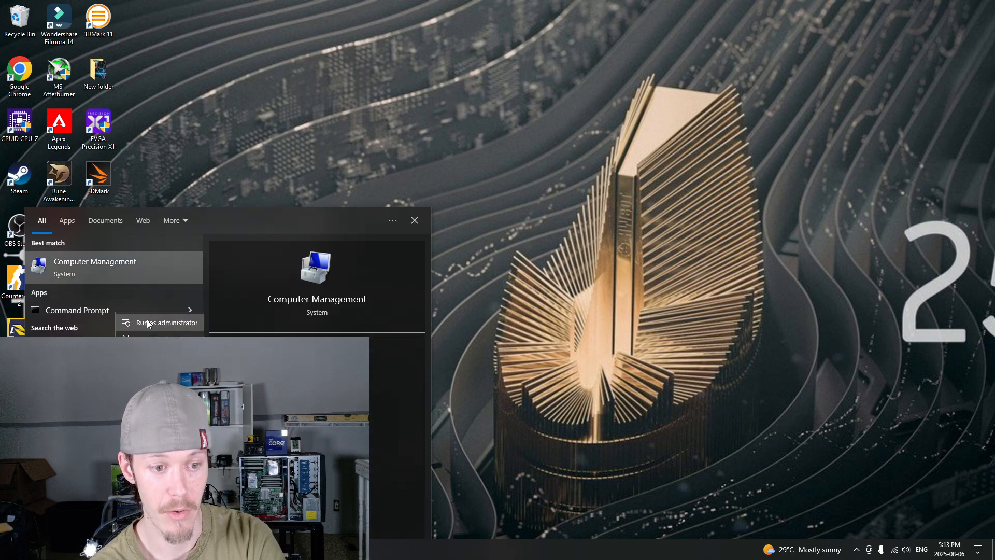
- Launch an administrator Command Prompt and change directory to c:\nvflash
left_click(166, 323)
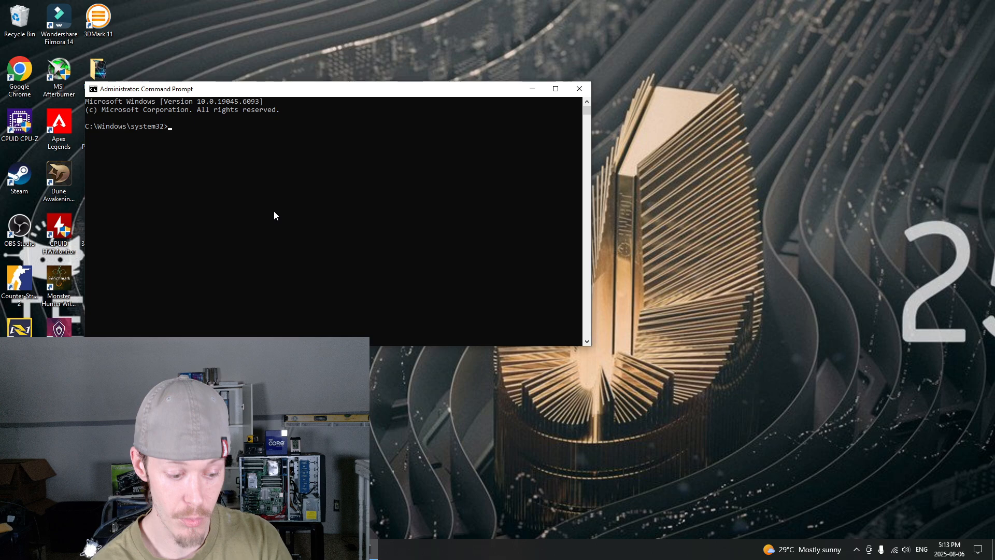
type("cd")
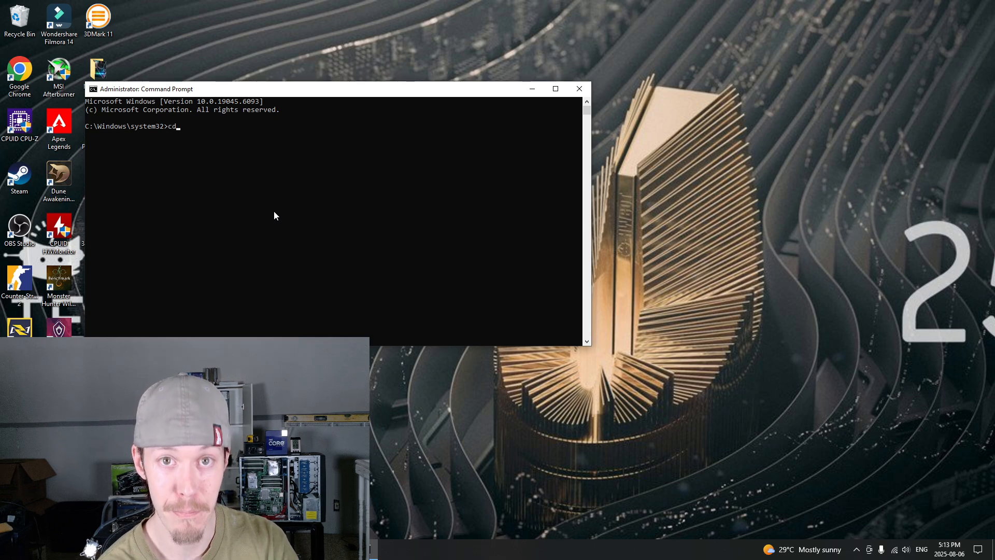
type("c:")
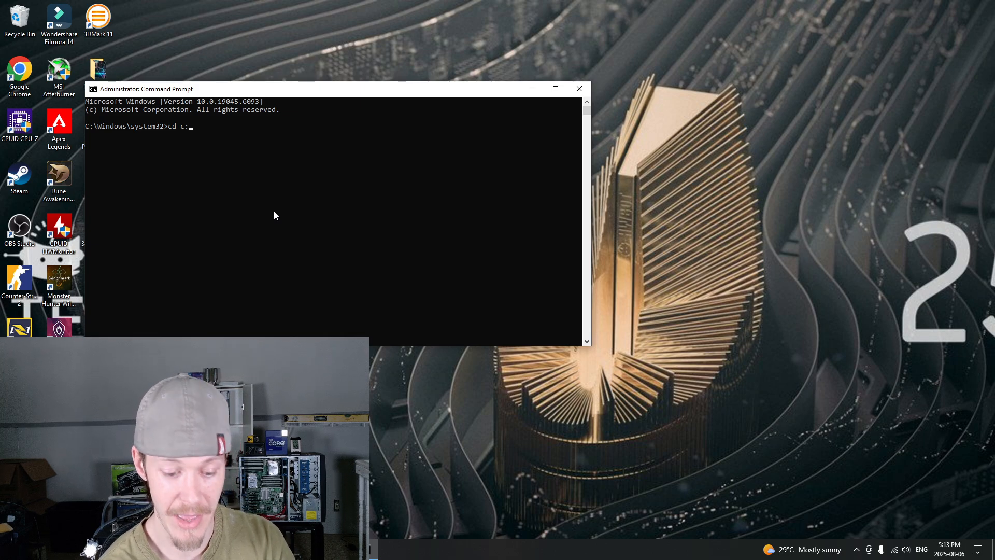
type("\\")
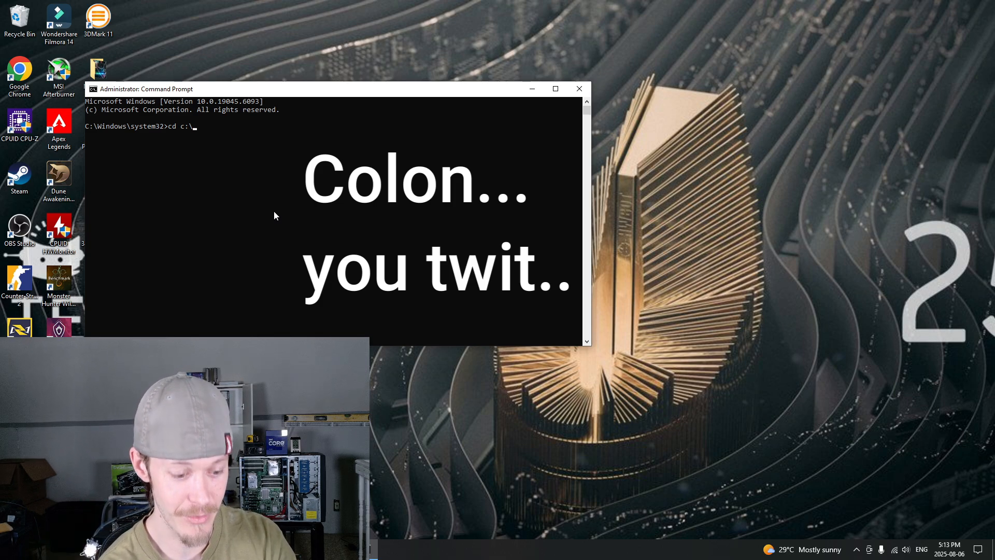
type("nvflash")
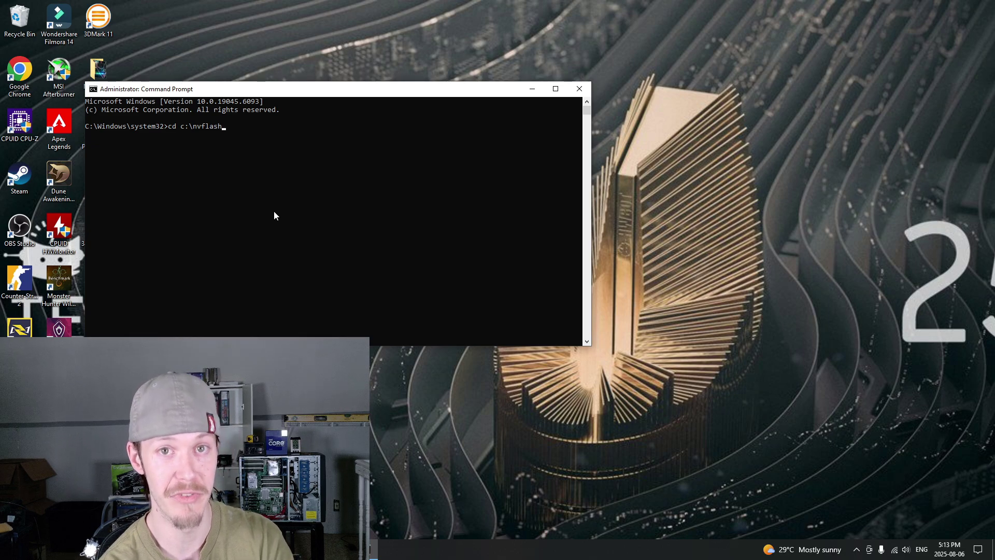
key("Enter")
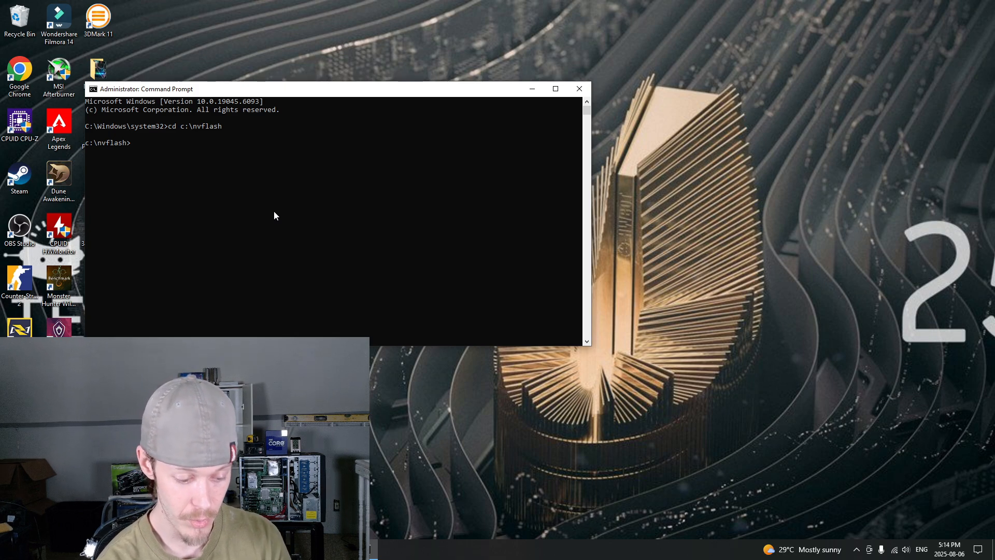
- Run nvflash --protectoff to disable EEPROM write protection, then begin the next nvflash command
type("n")
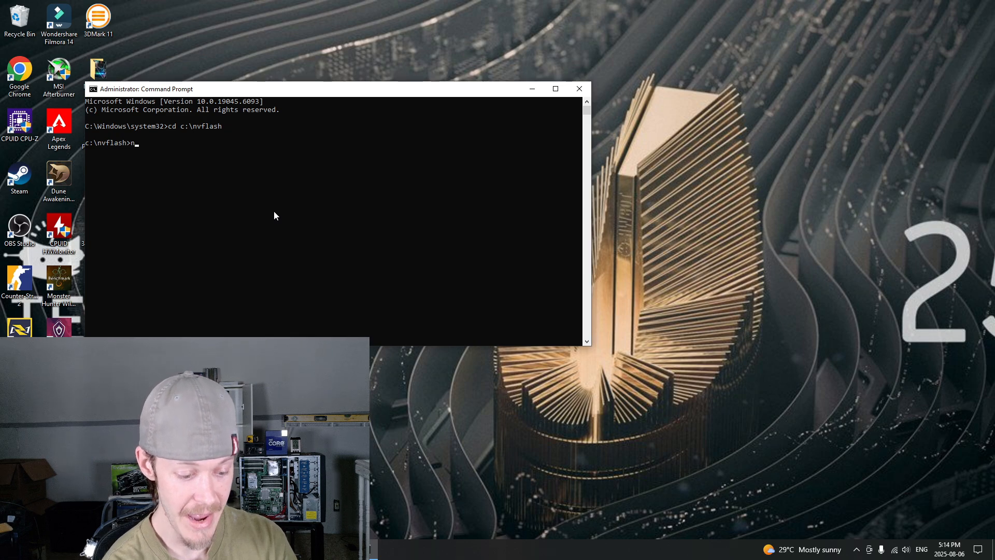
type("vflash")
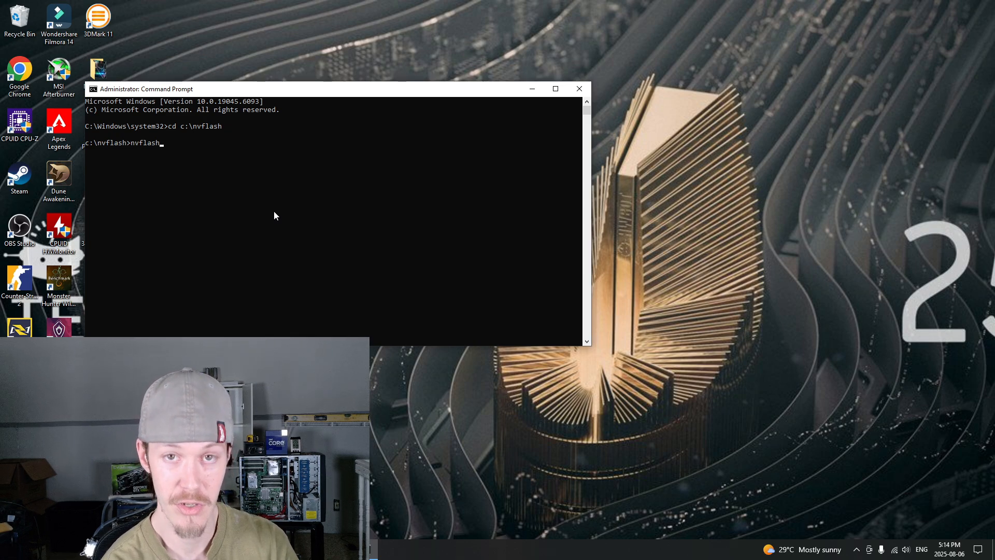
type("--")
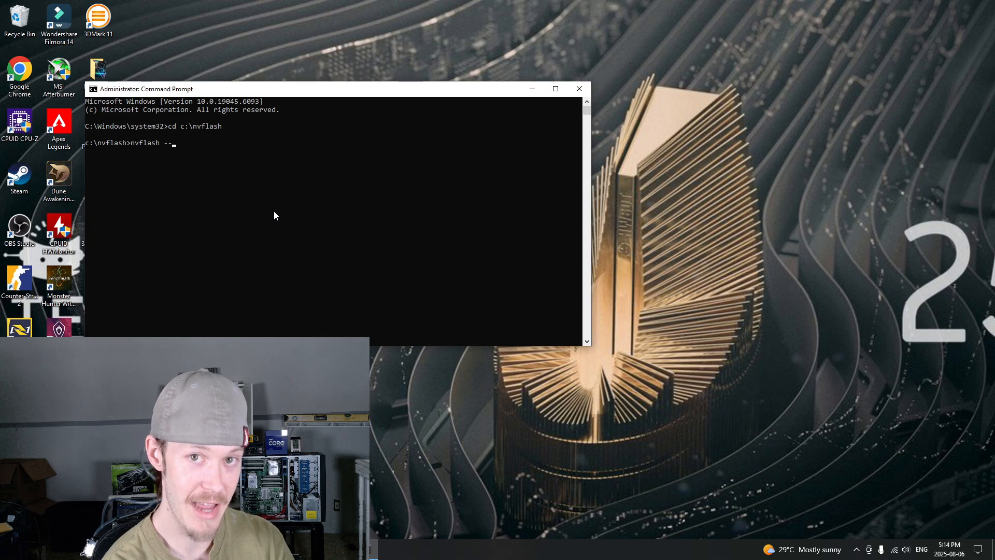
type("pr")
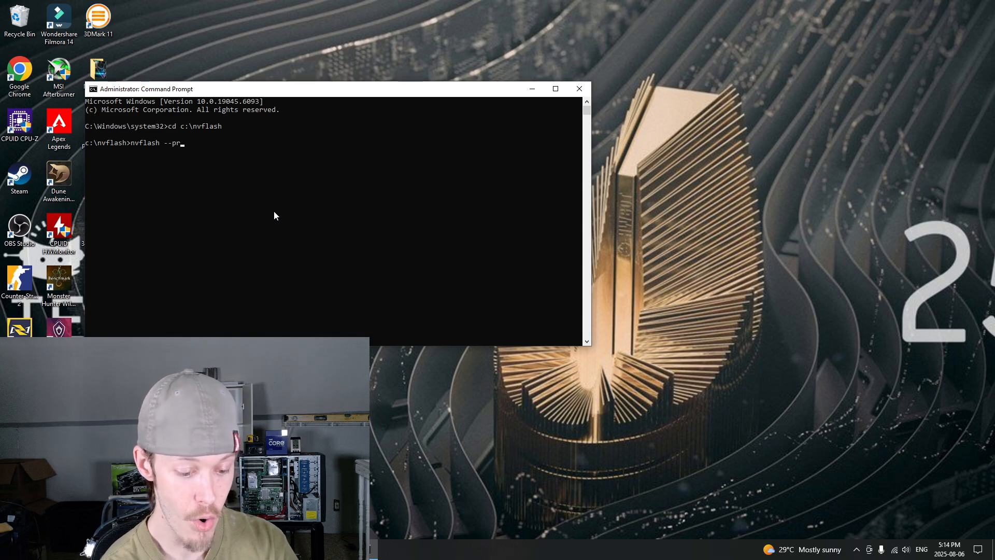
type("otecto")
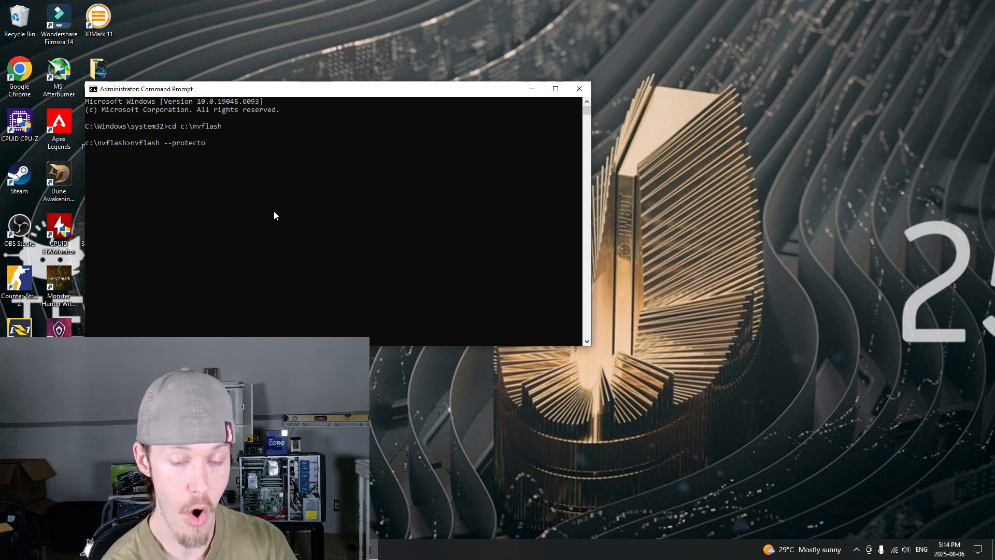
type("ff")
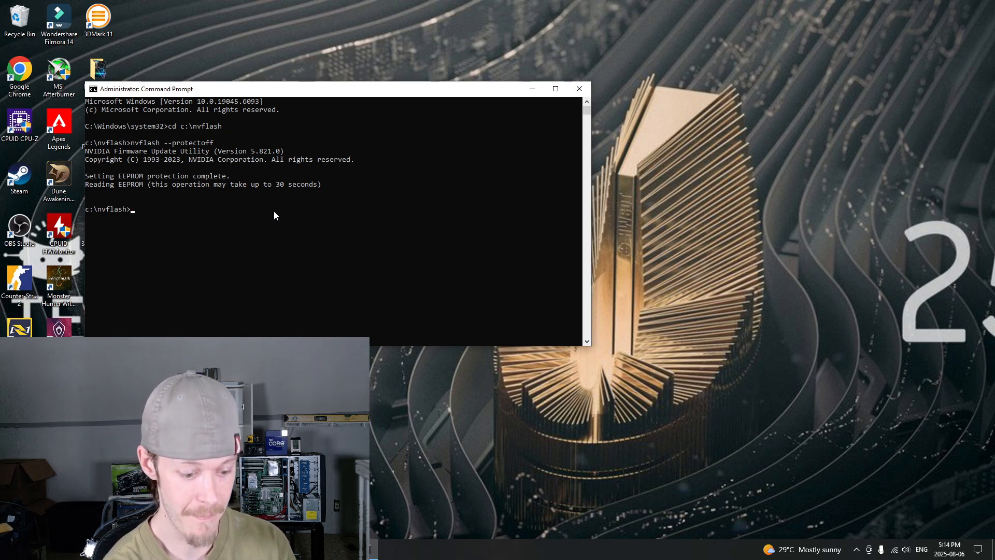
type("nvflash")
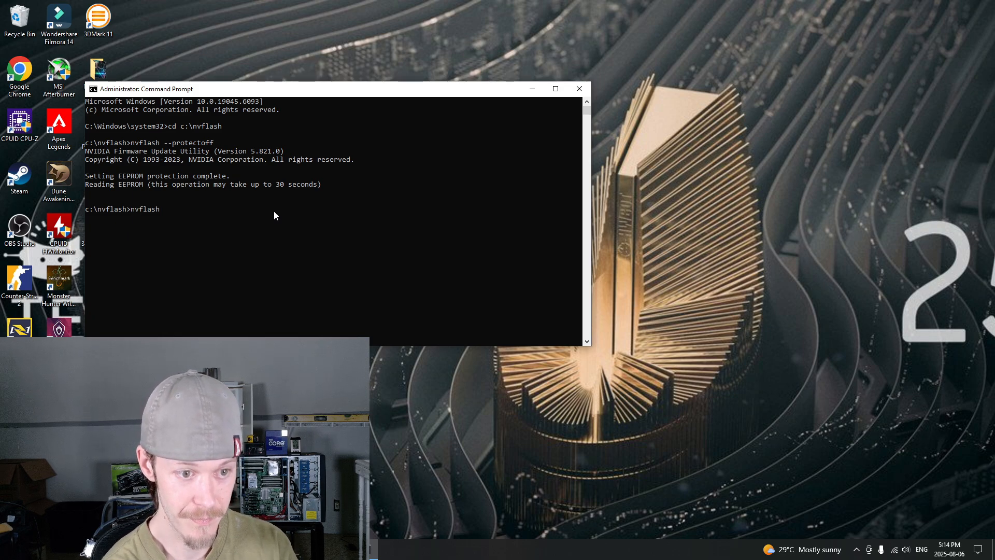
- Run nvflash -6 with the ROM file name to start flashing the BIOS image
type("-")
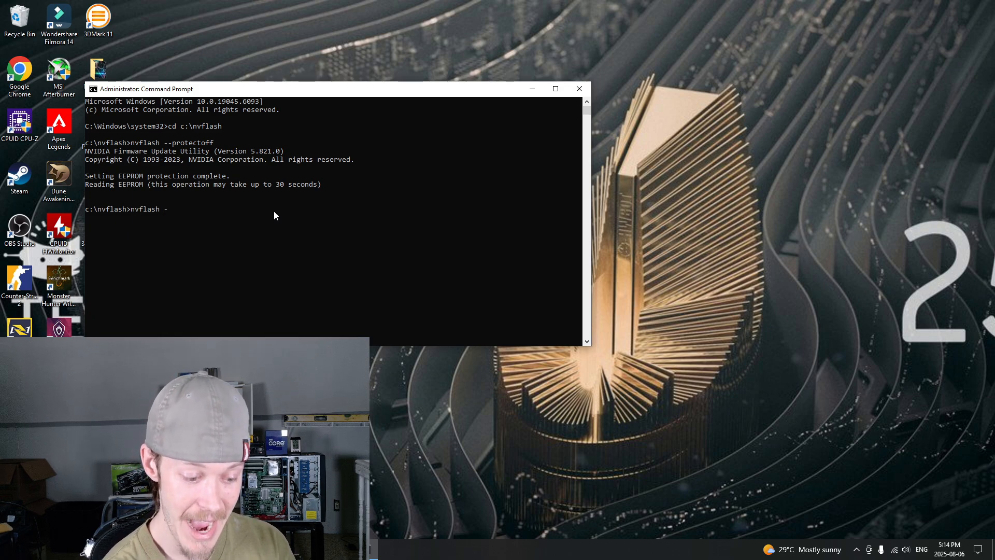
type("6")
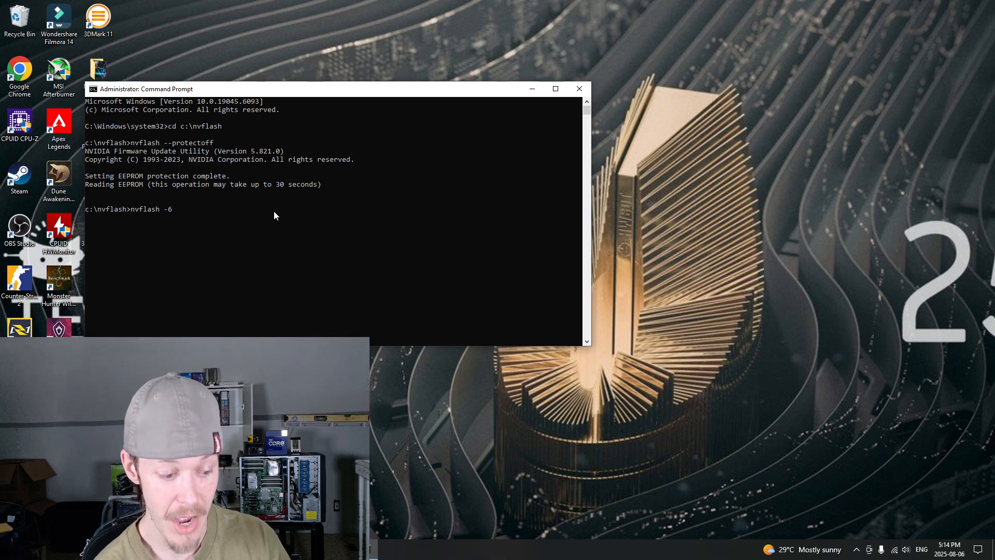
type("1")
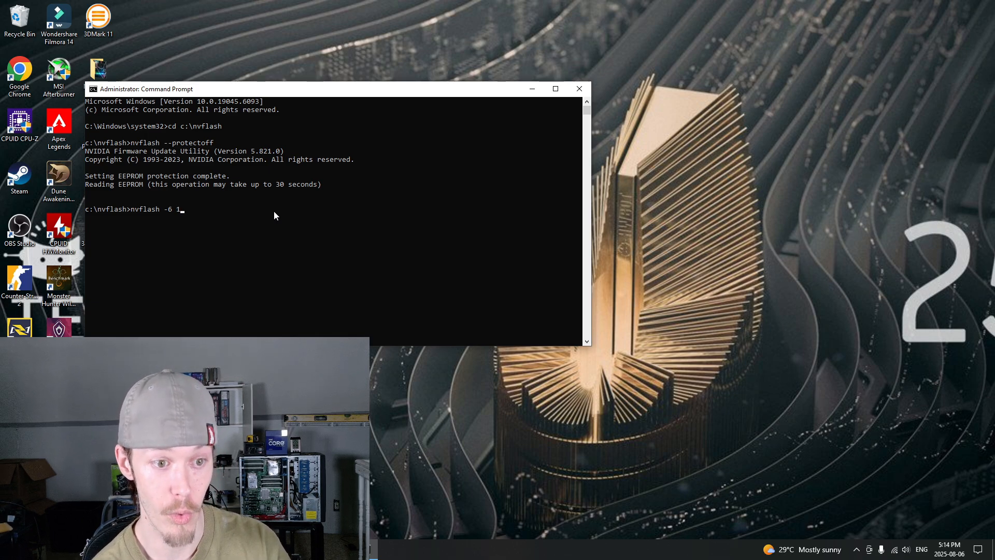
type("B")
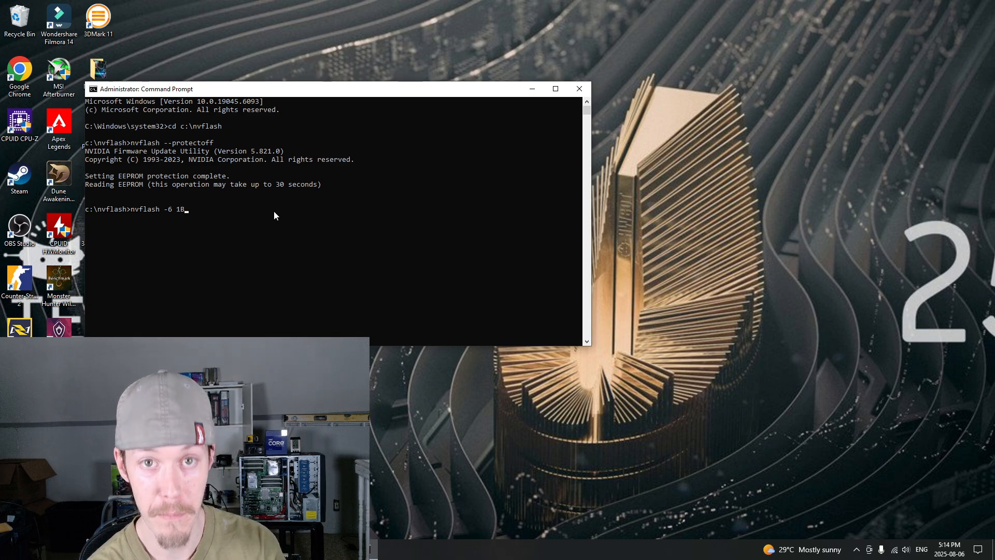
type(".rom")
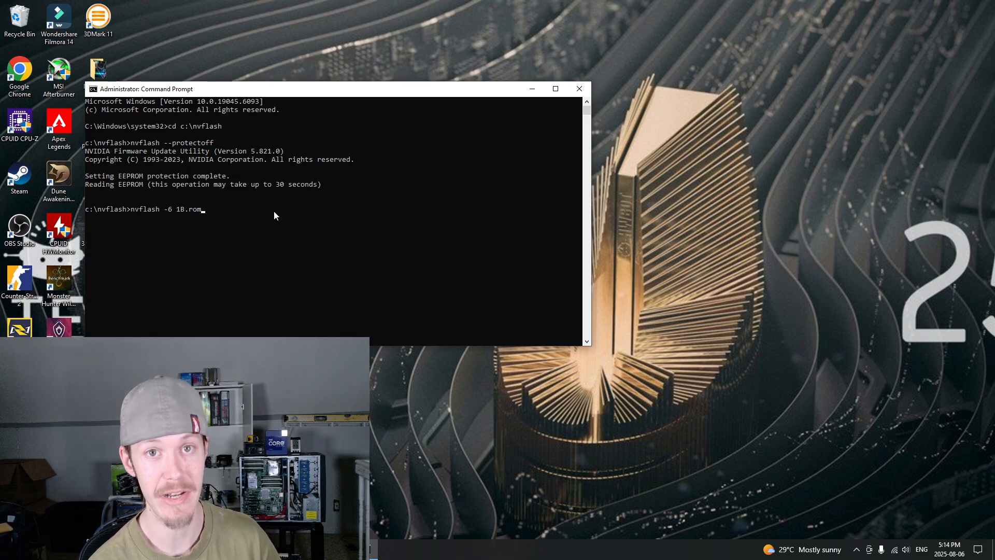
type(".r")
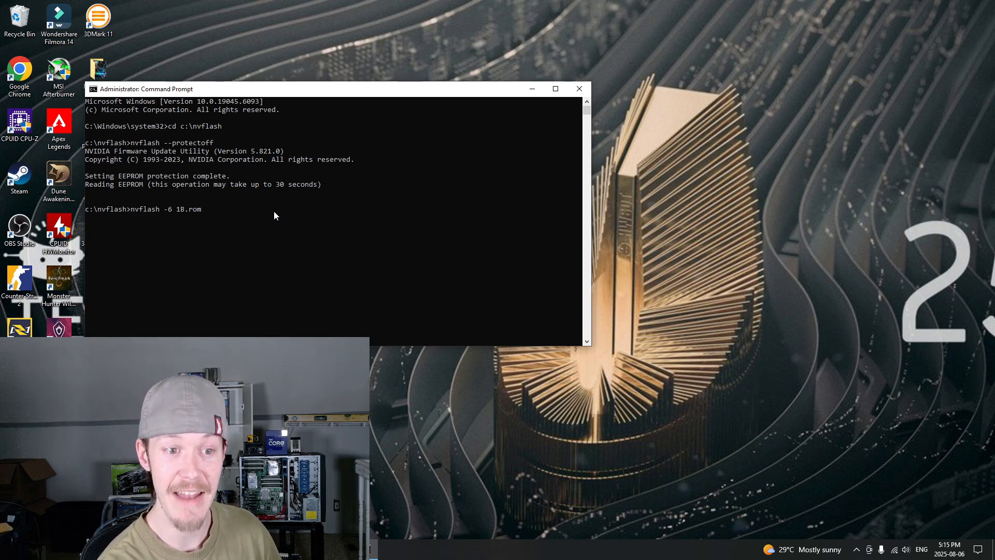
key("enter")
type("nvflash -6 GP104.rom")
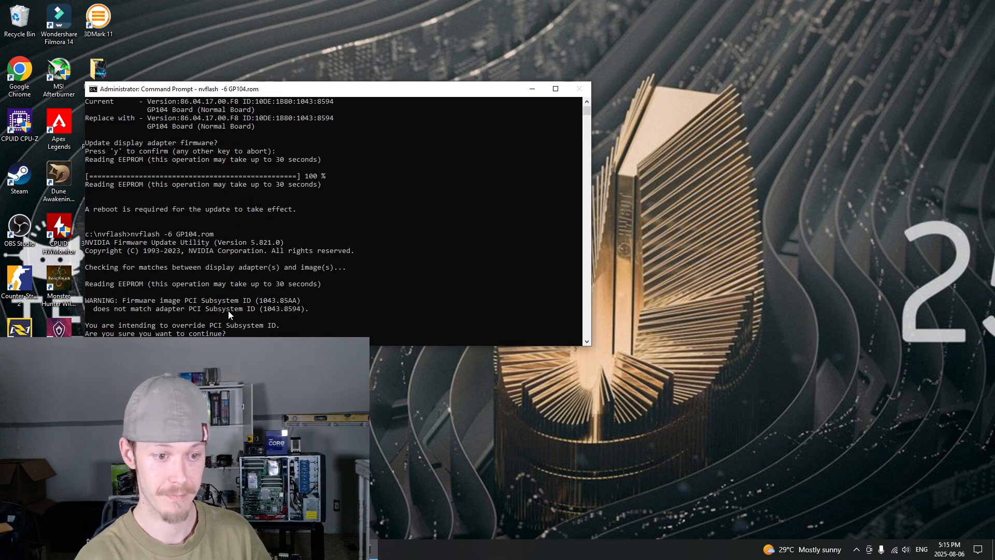
- Answer y to the Subsystem ID mismatch and y to confirm, flashing GP104.rom 86.04.60.00.BF to 100%
type("y")
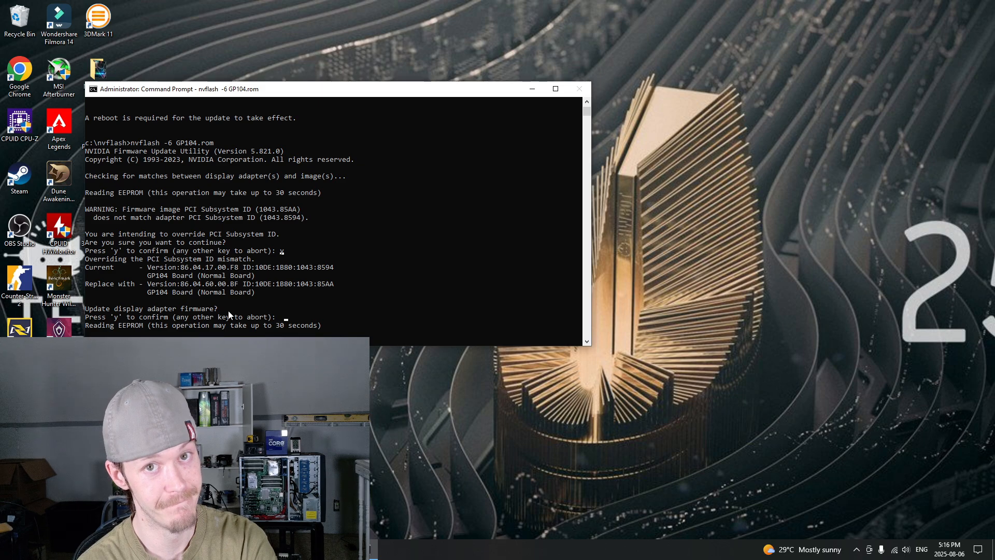
type("y")
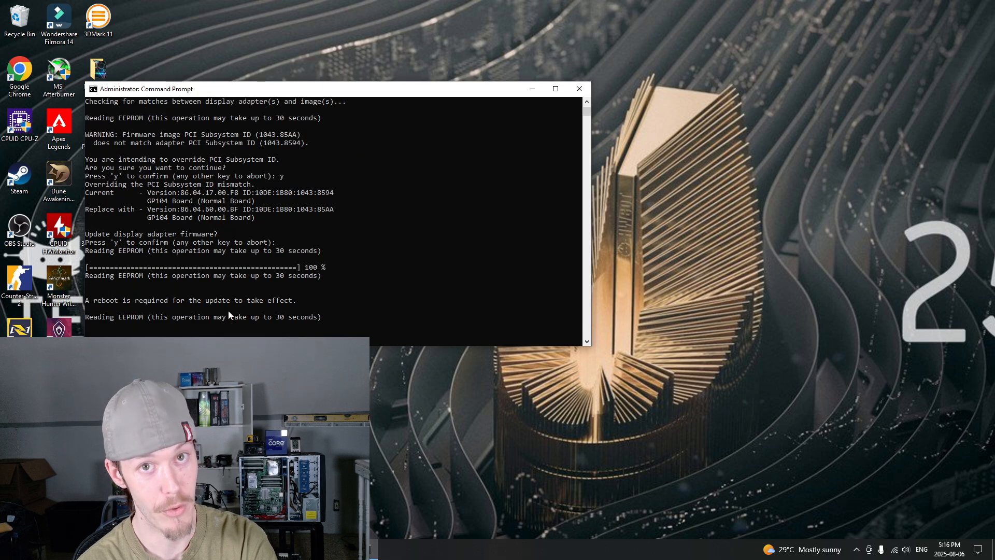